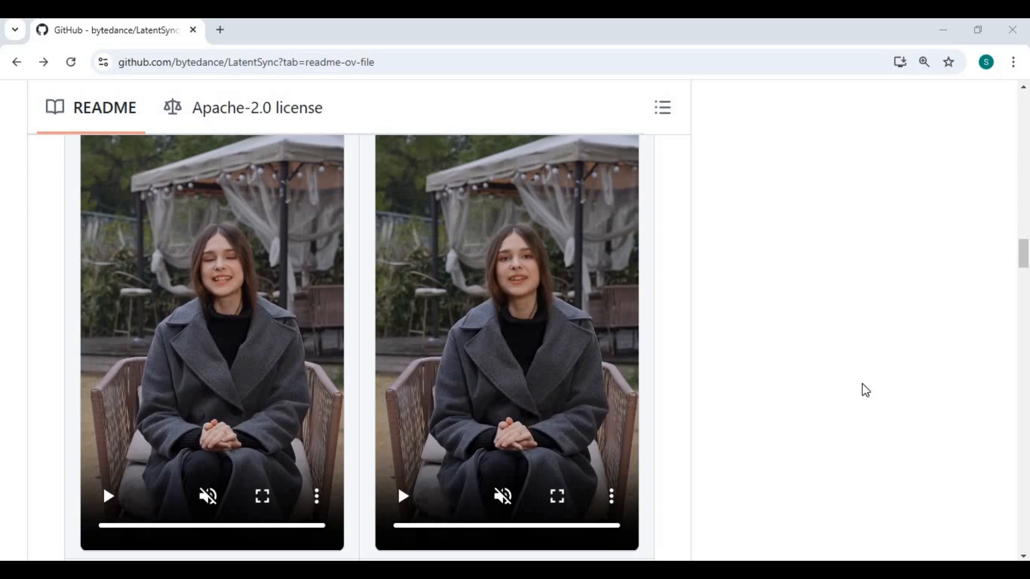
pyautogui.moveTo(96, 509)
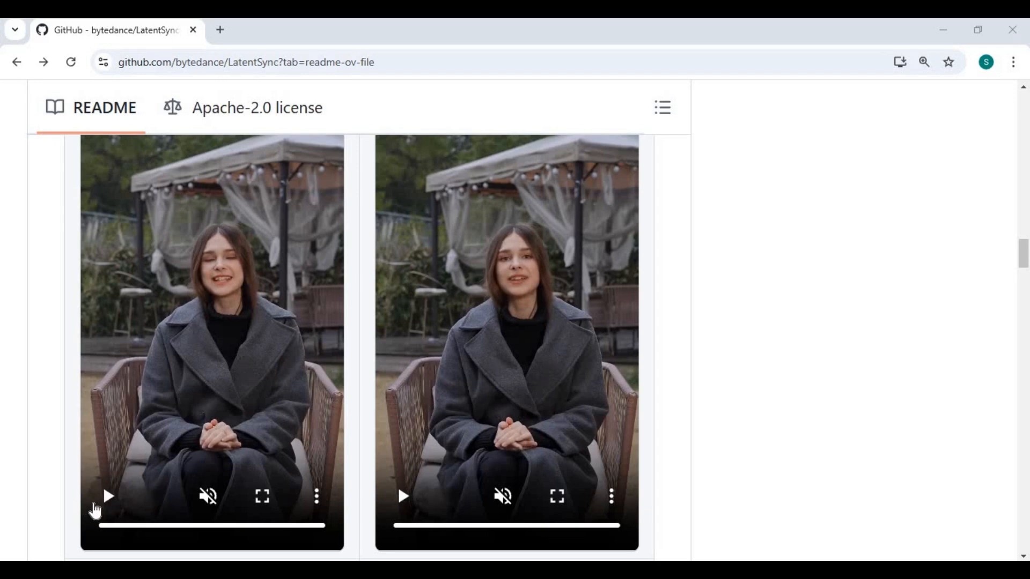
# Play the first two lip-sync demo videos in the LatentSync README.
pyautogui.click(402, 496)
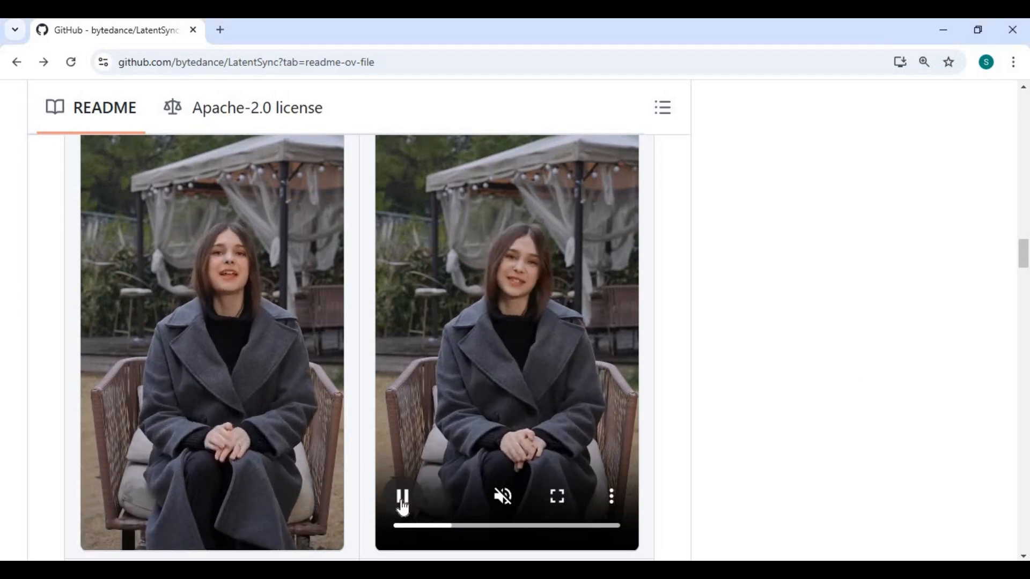
pyautogui.scroll(-3)
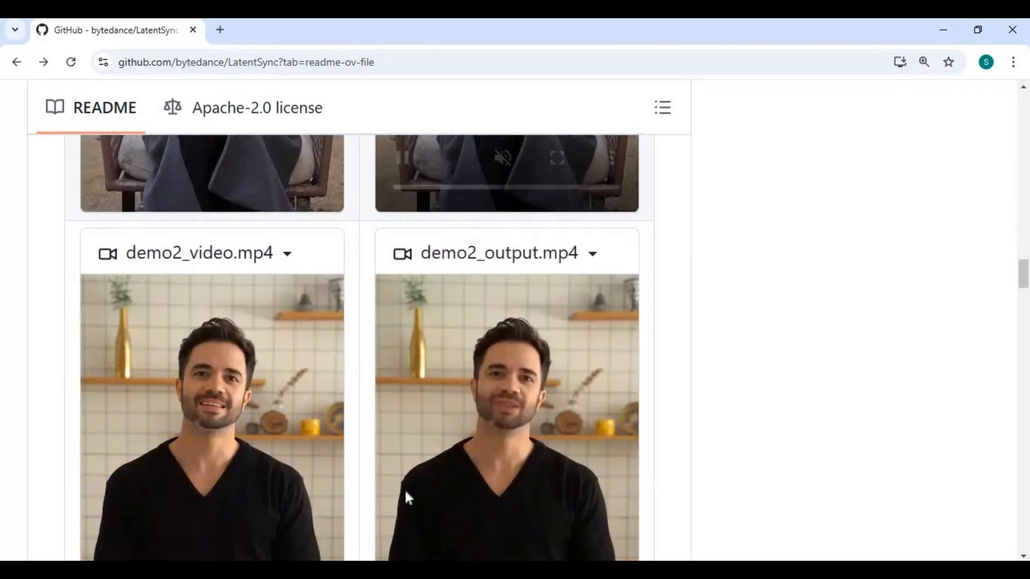
pyautogui.scroll(-3)
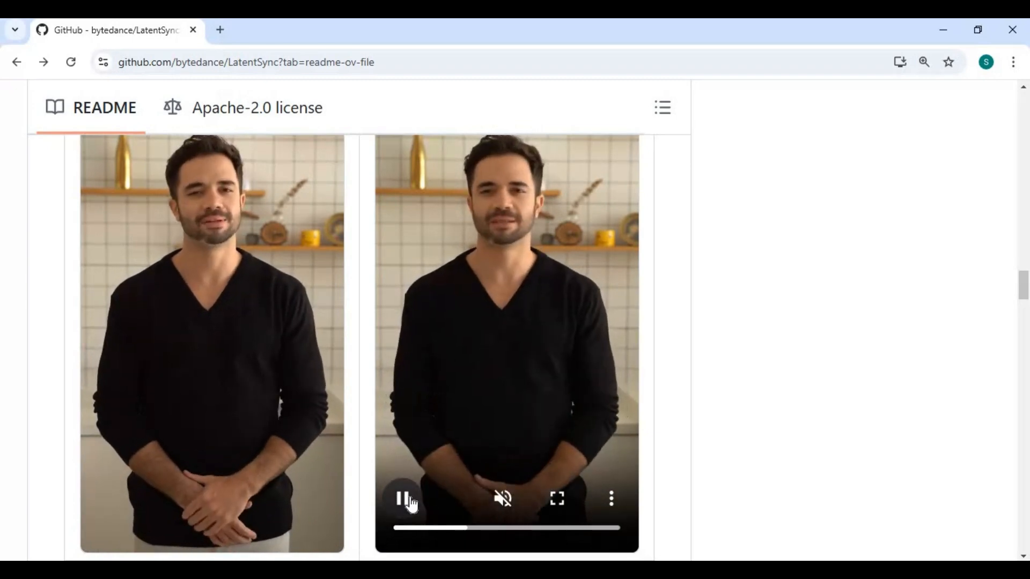
pyautogui.scroll(-3)
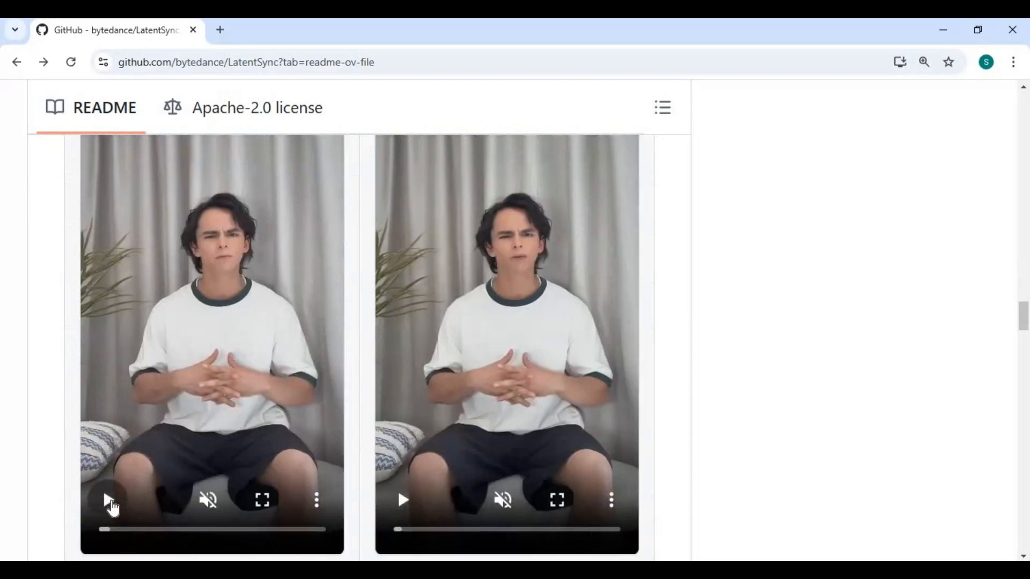
pyautogui.click(402, 500)
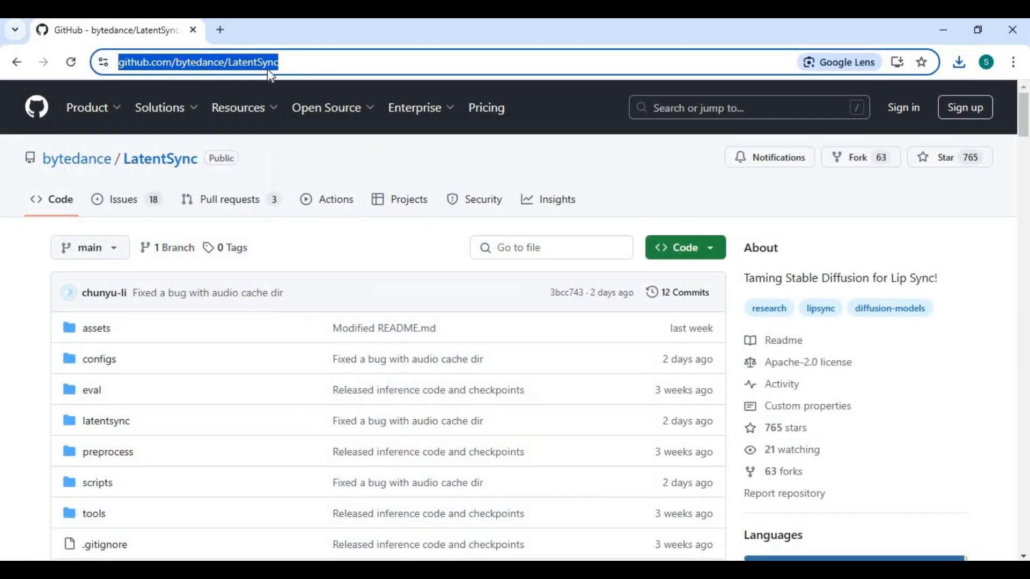
pyautogui.moveTo(523, 311)
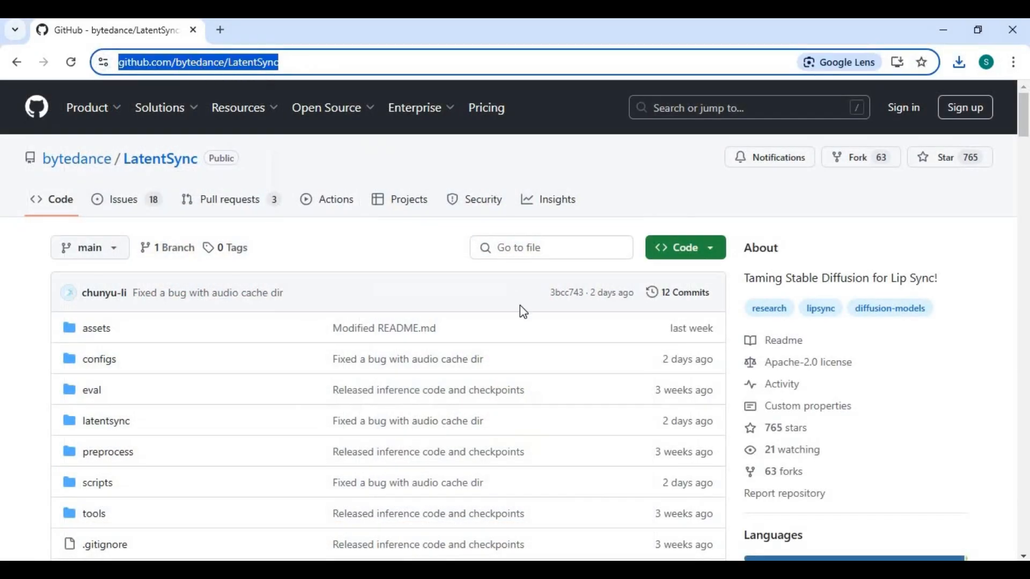
# Download the LatentSync repository as LatentSync-main.zip from the Code menu.
pyautogui.scroll(-3)
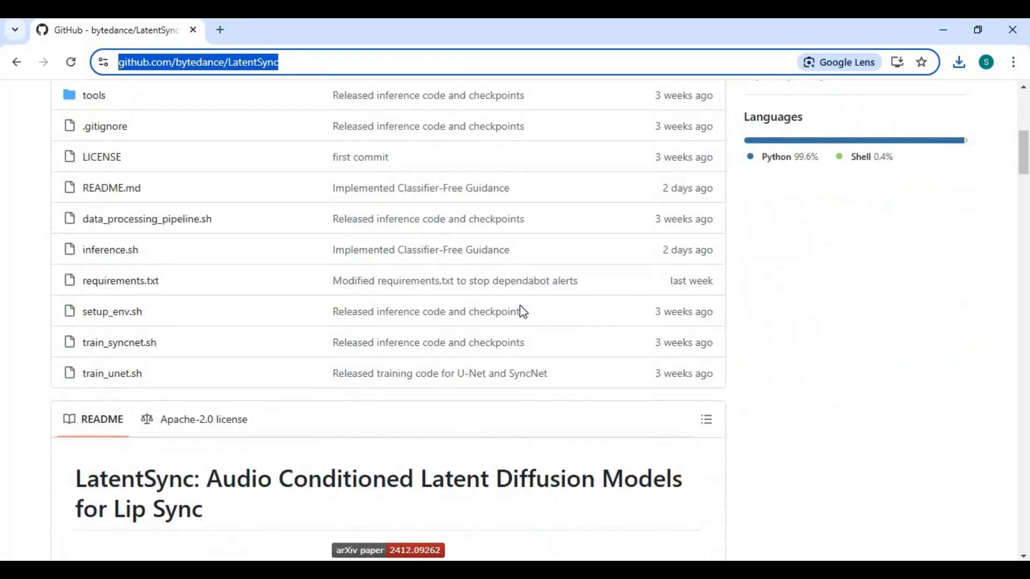
pyautogui.scroll(-3)
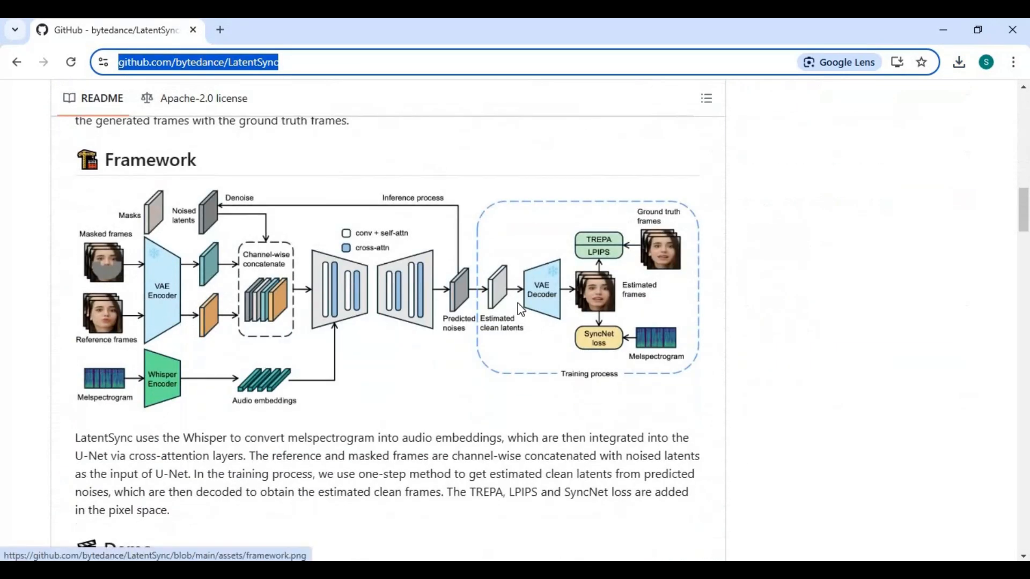
pyautogui.scroll(-3)
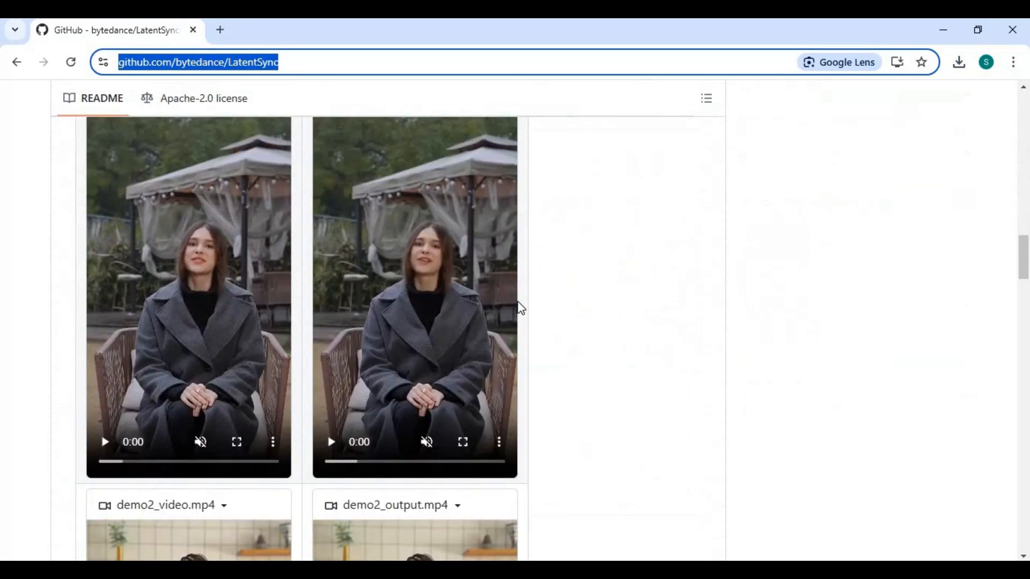
pyautogui.scroll(-3)
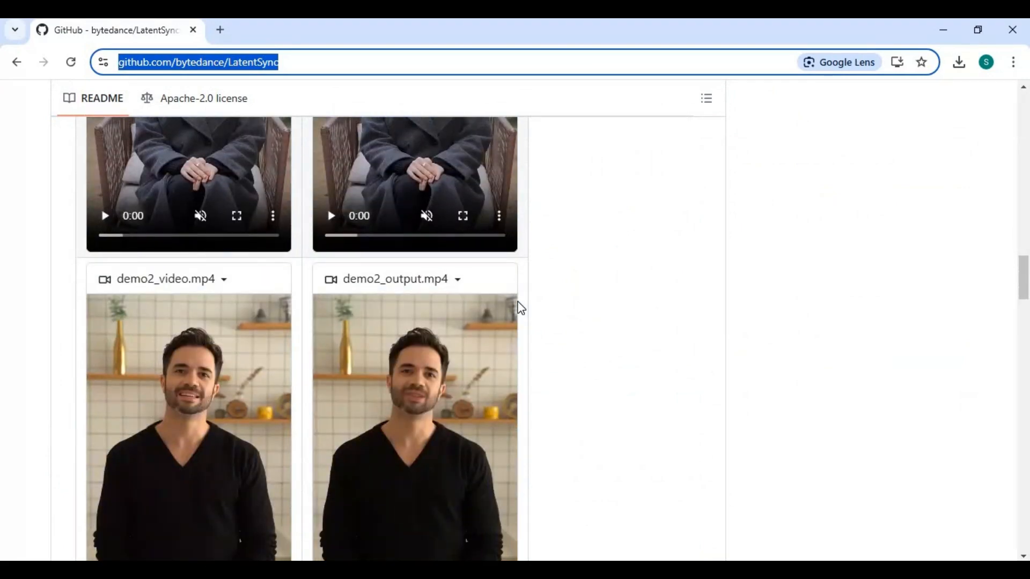
pyautogui.scroll(-3)
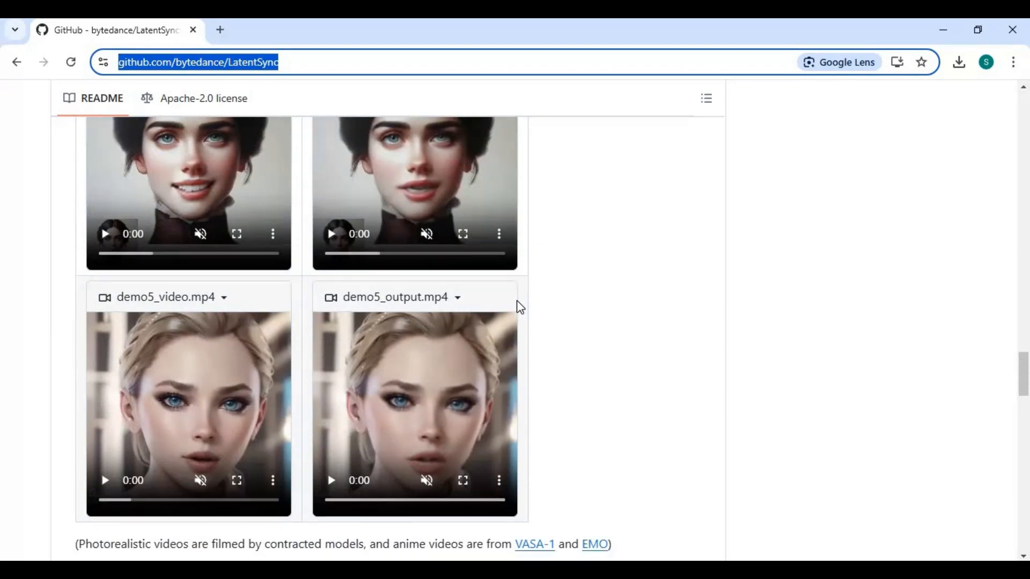
pyautogui.scroll(-3)
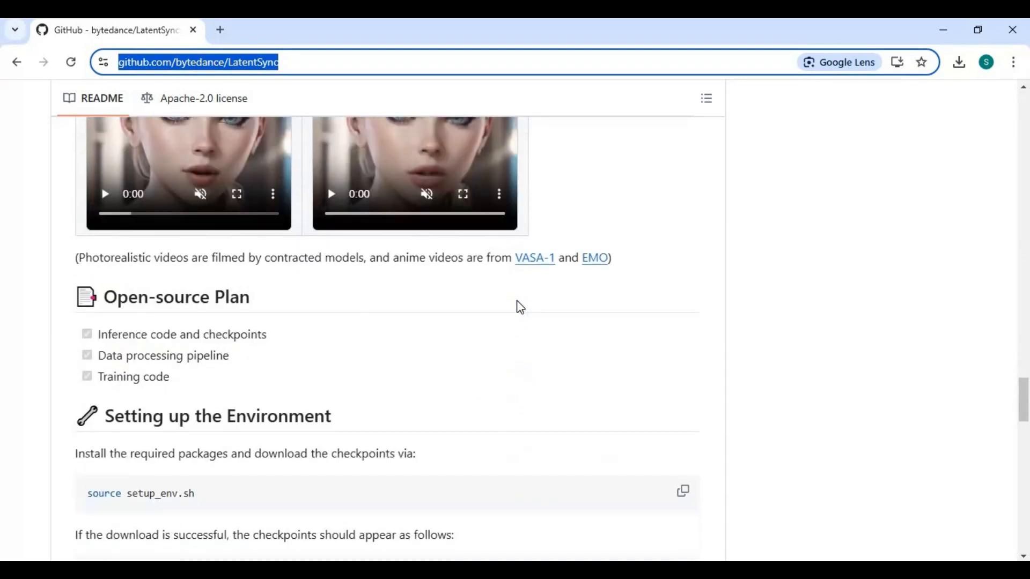
pyautogui.scroll(-3)
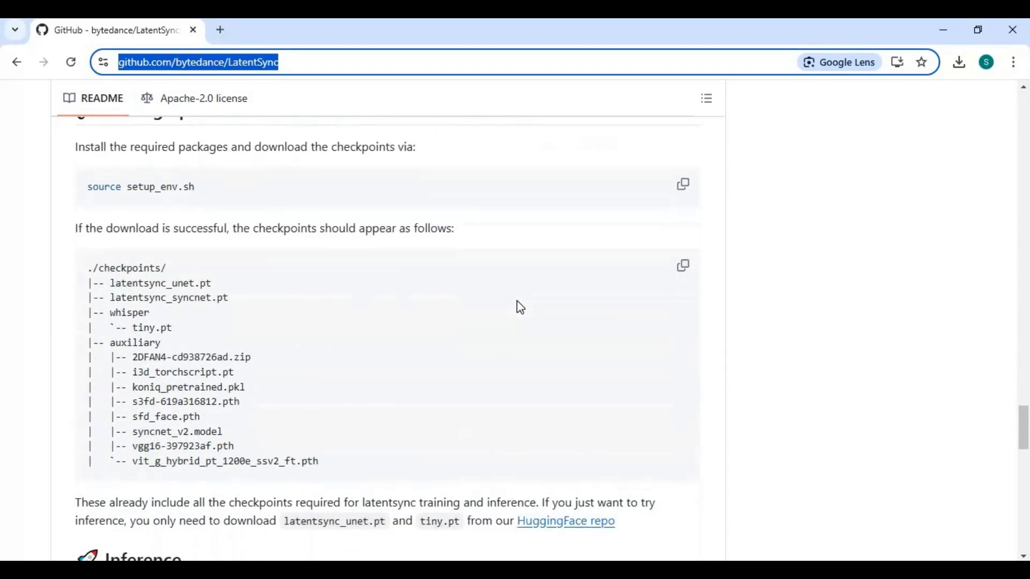
pyautogui.scroll(-3)
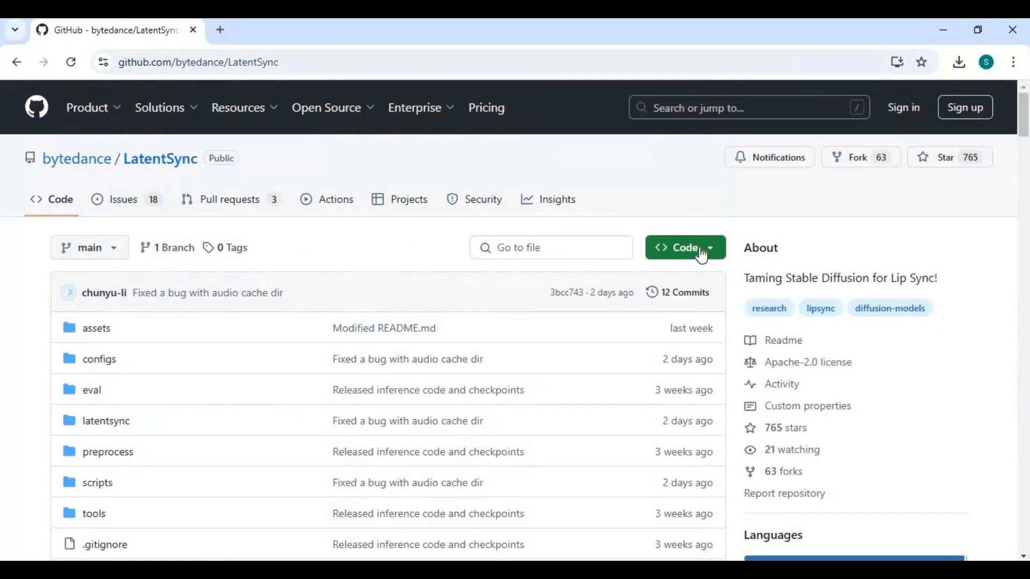
pyautogui.click(682, 248)
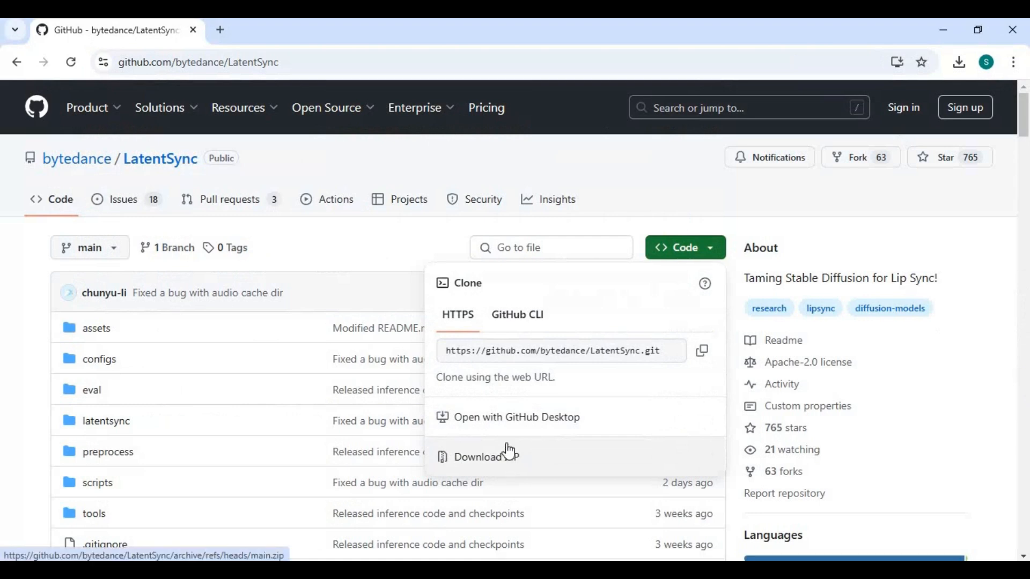
pyautogui.click(482, 457)
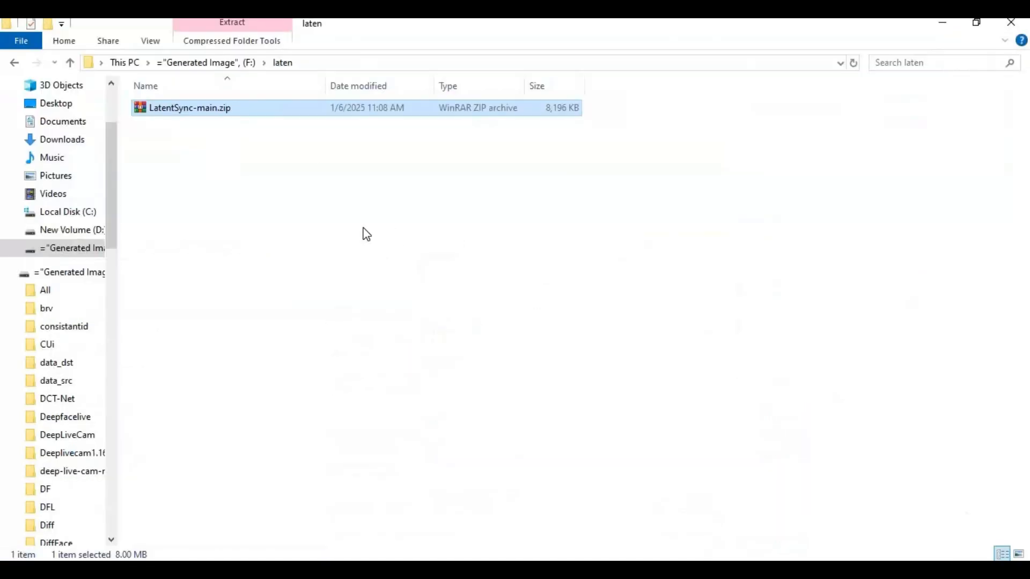
pyautogui.moveTo(173, 111)
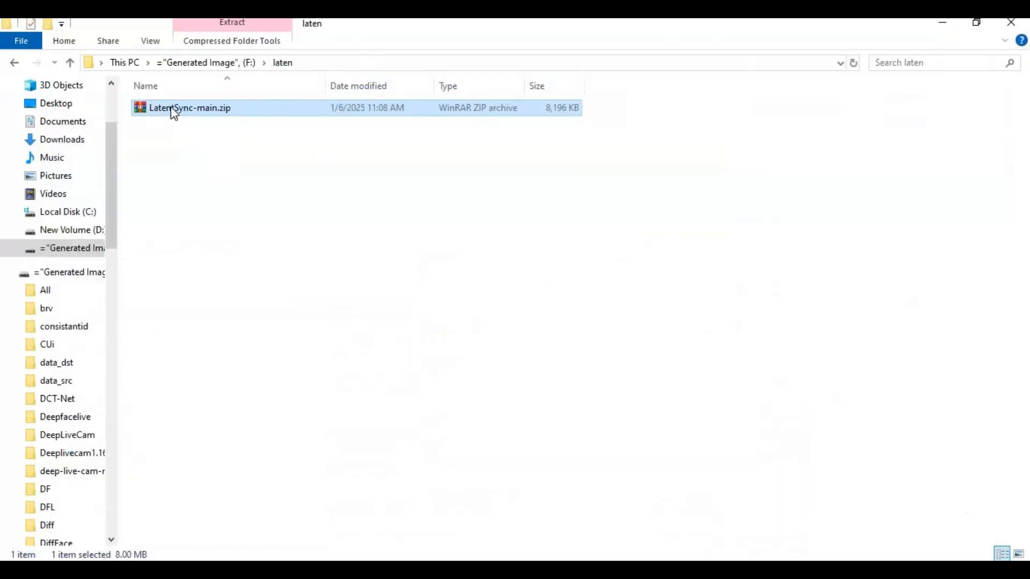
# Extract LatentSync-main.zip, enter the LatentSync-main folder and launch cmd from its address bar.
pyautogui.click(231, 23)
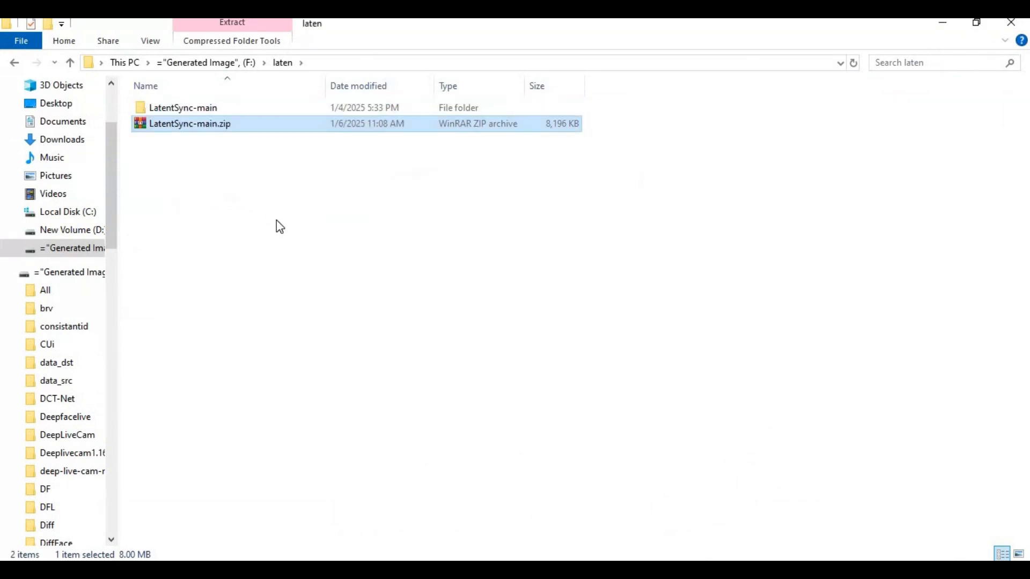
pyautogui.doubleClick(182, 107)
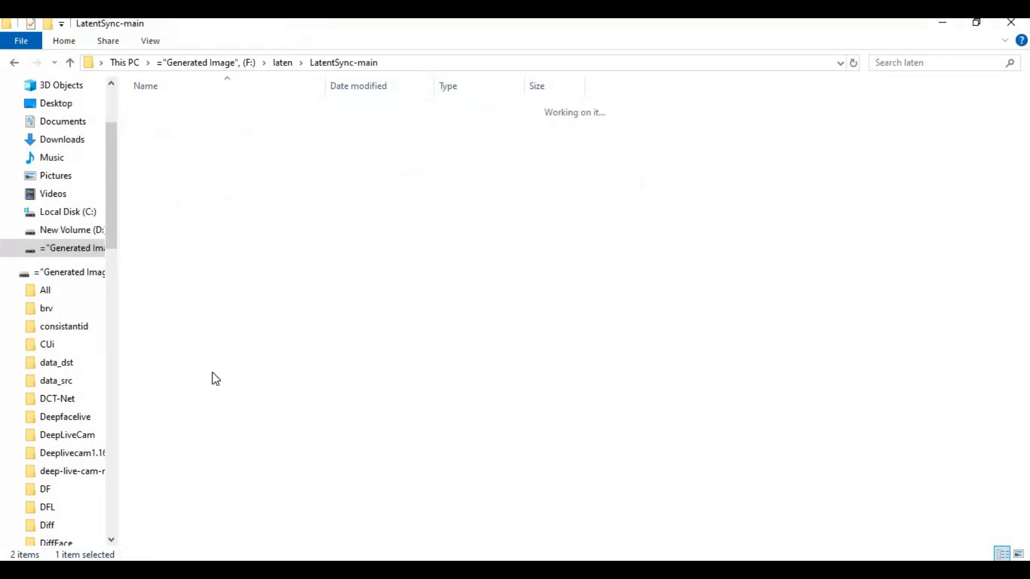
pyautogui.click(427, 62)
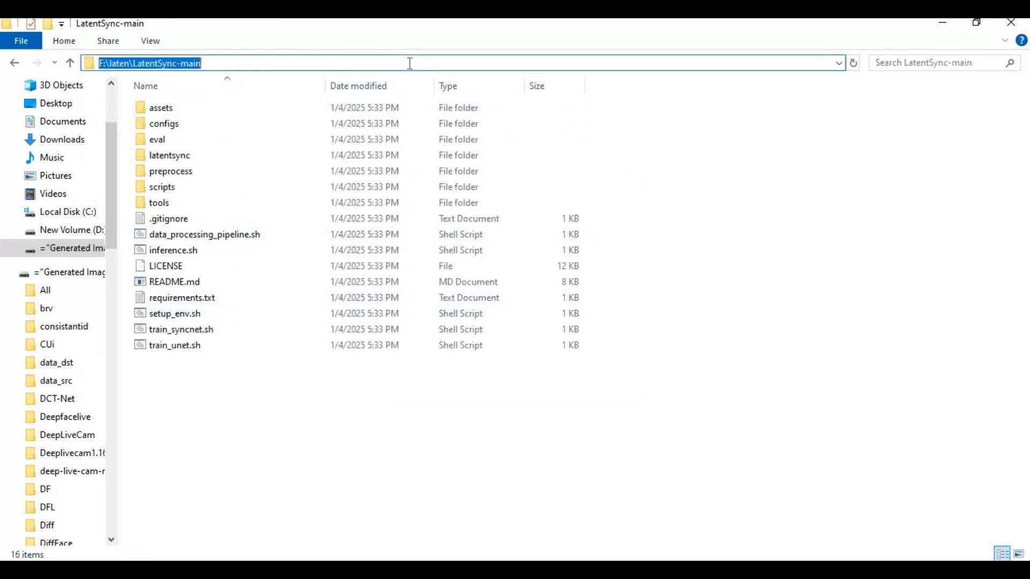
pyautogui.write('cm')
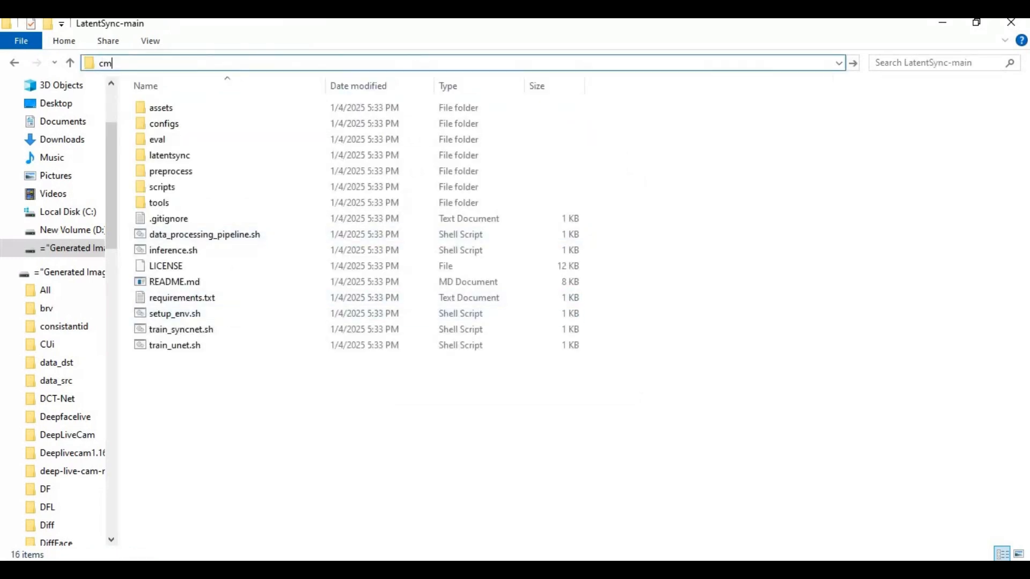
pyautogui.press('Enter')
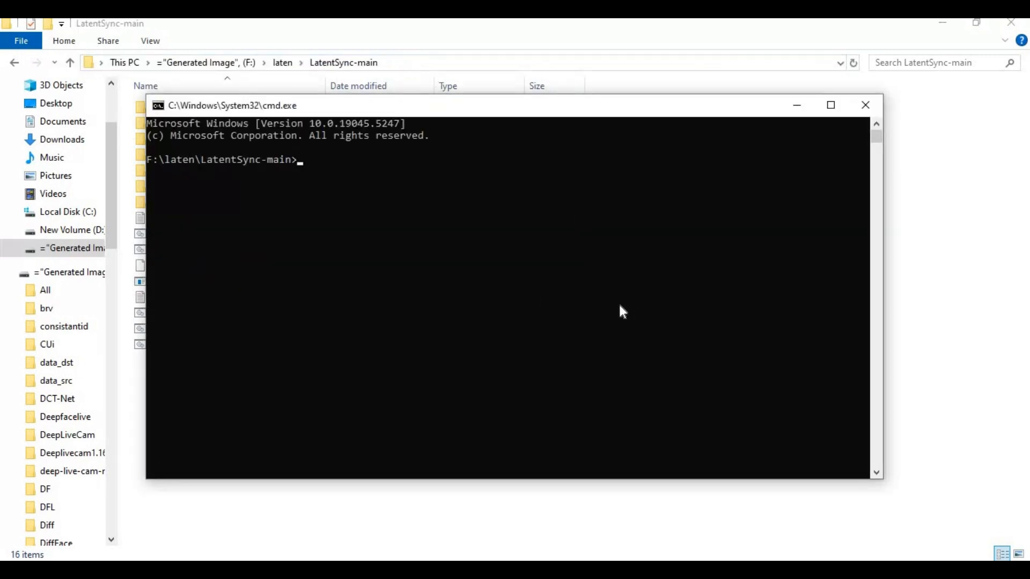
# Create a Python 3.10 virtual environment named venv with py -3.10 -m venv venv.
pyautogui.write('py')
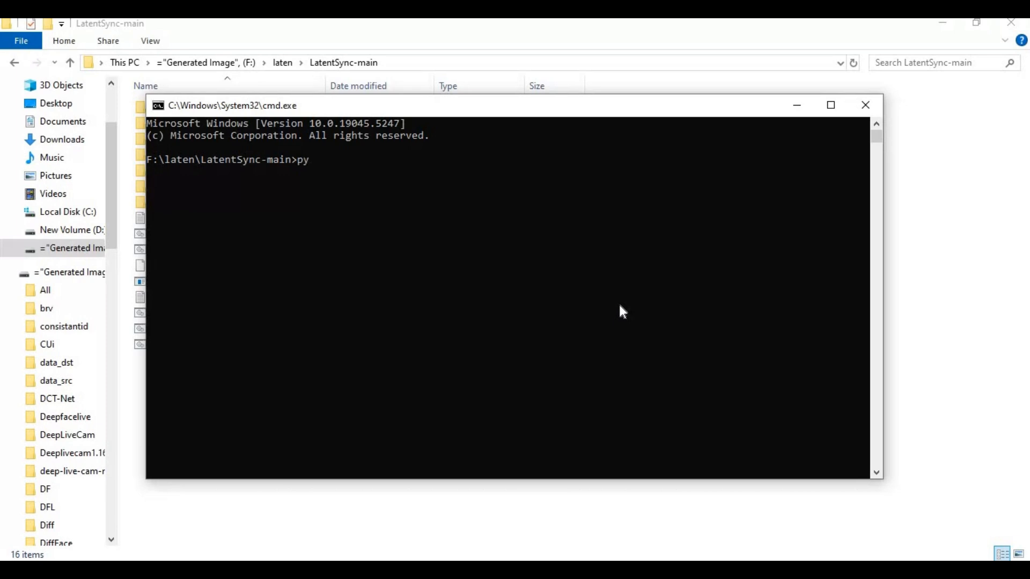
pyautogui.write('-3.10 -,')
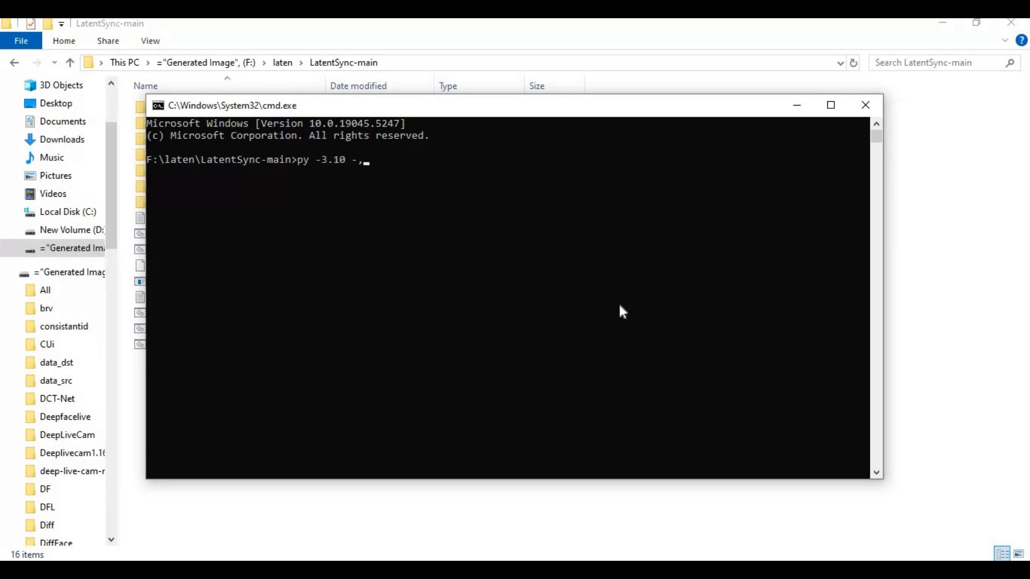
pyautogui.press('Backspace')
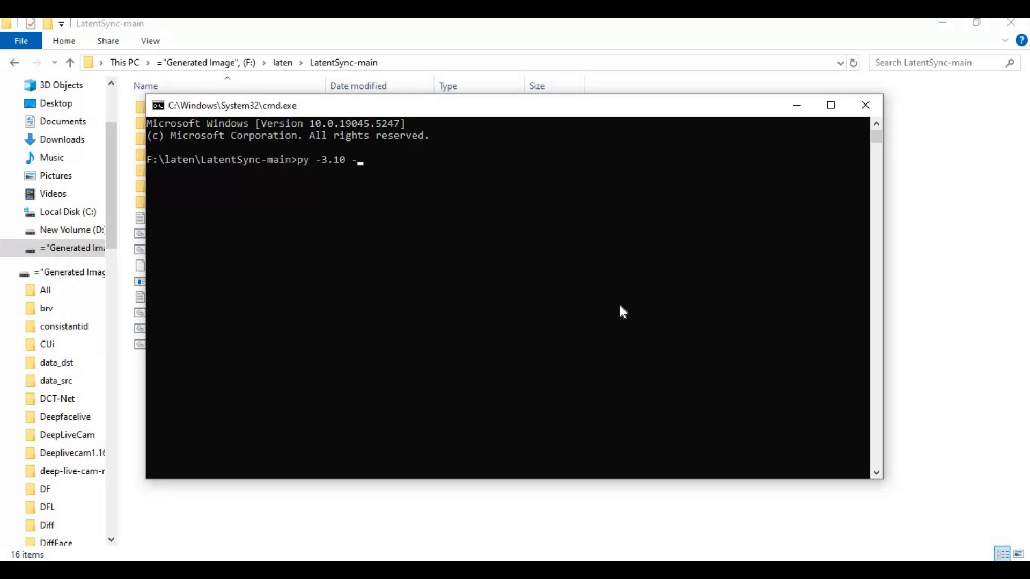
pyautogui.write('m v')
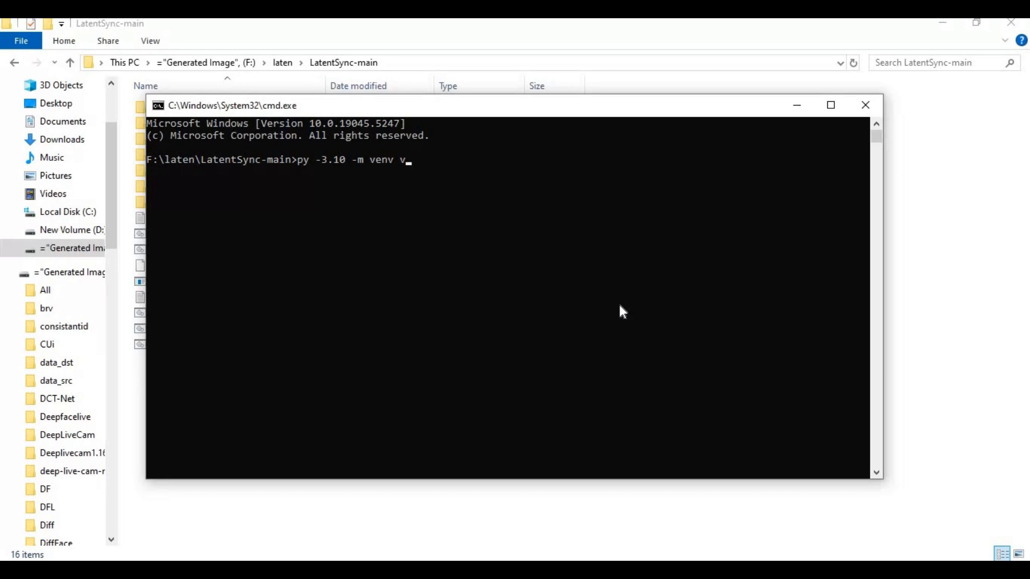
pyautogui.write('env')
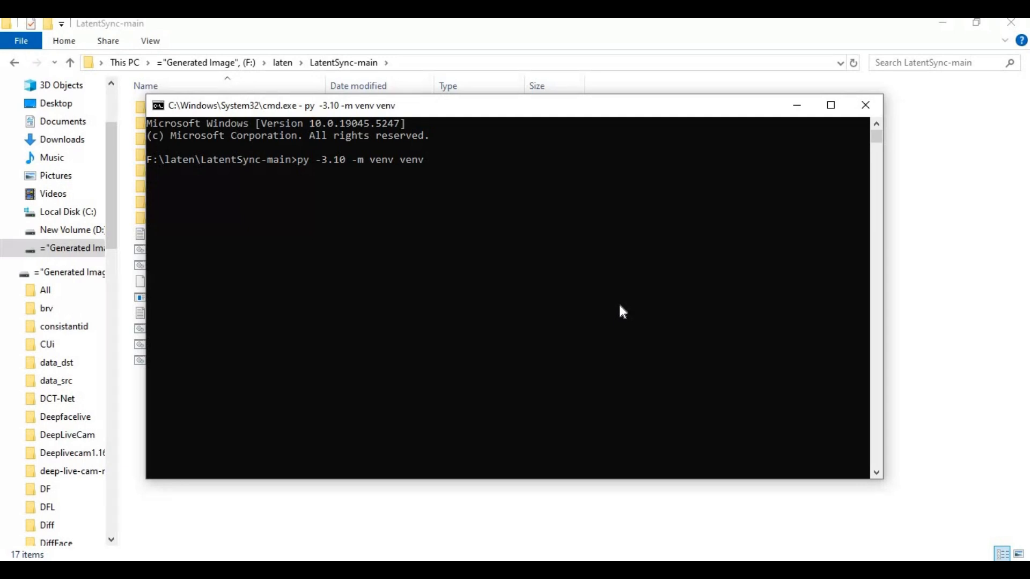
pyautogui.press('Enter')
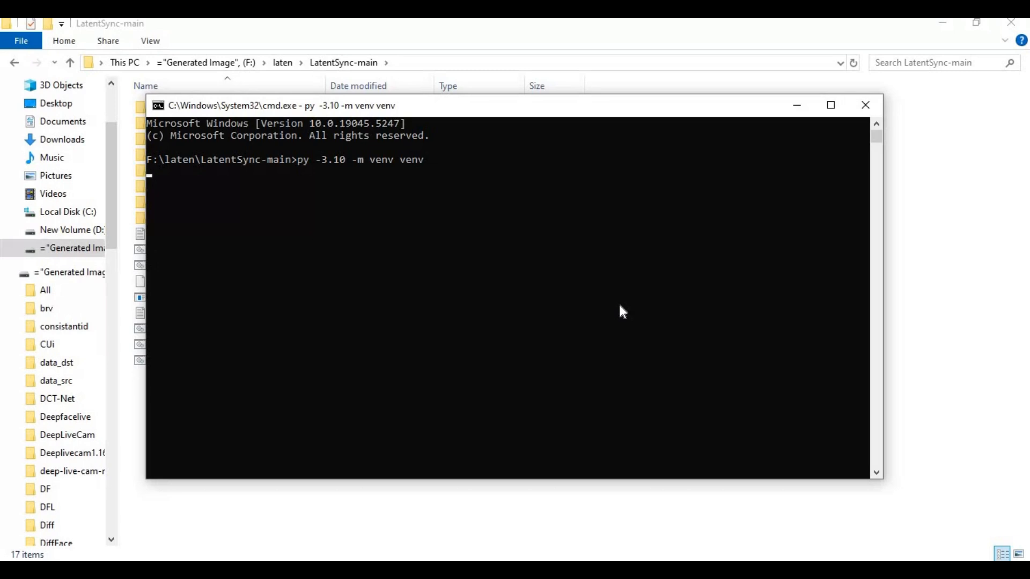
# Activate the venv environment with venv\scripts\activate.
pyautogui.write('v')
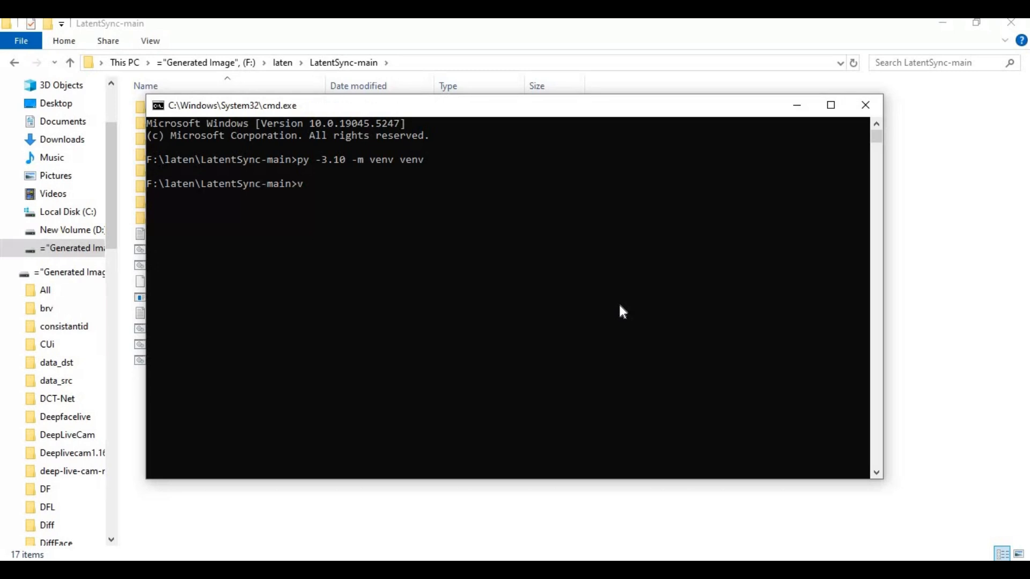
pyautogui.write('env\\')
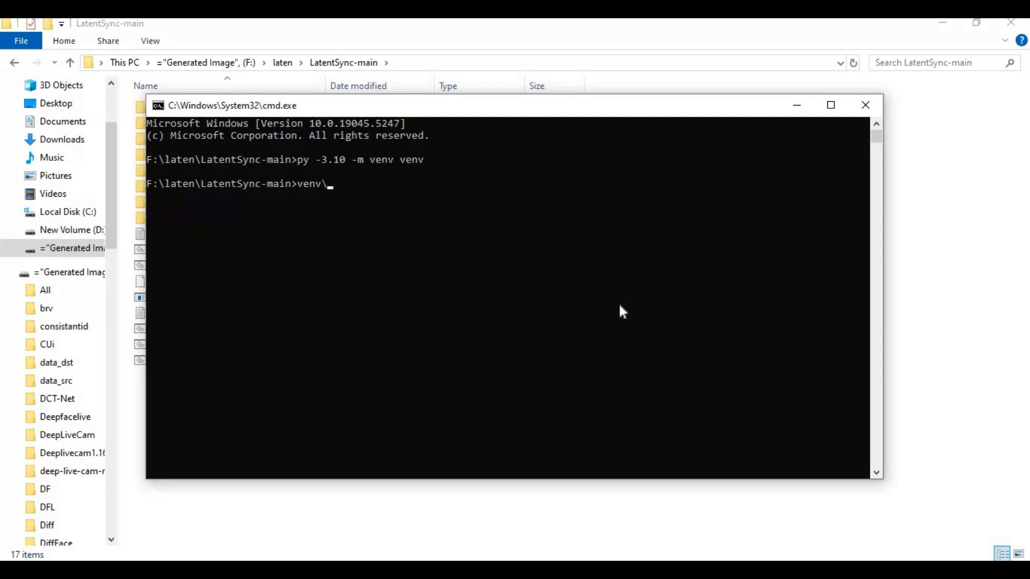
pyautogui.write('scr')
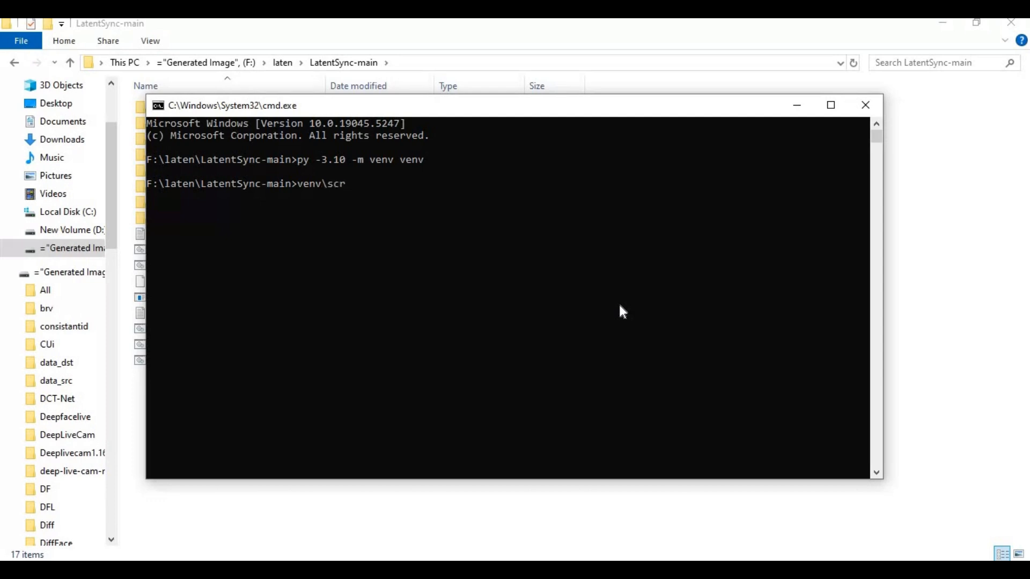
pyautogui.write('ipts\\')
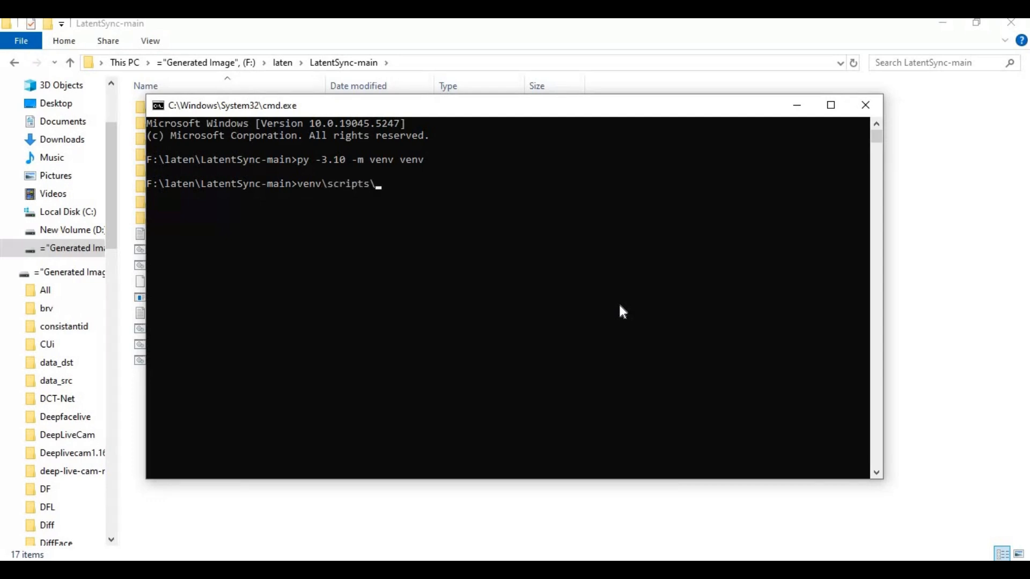
pyautogui.write('activate')
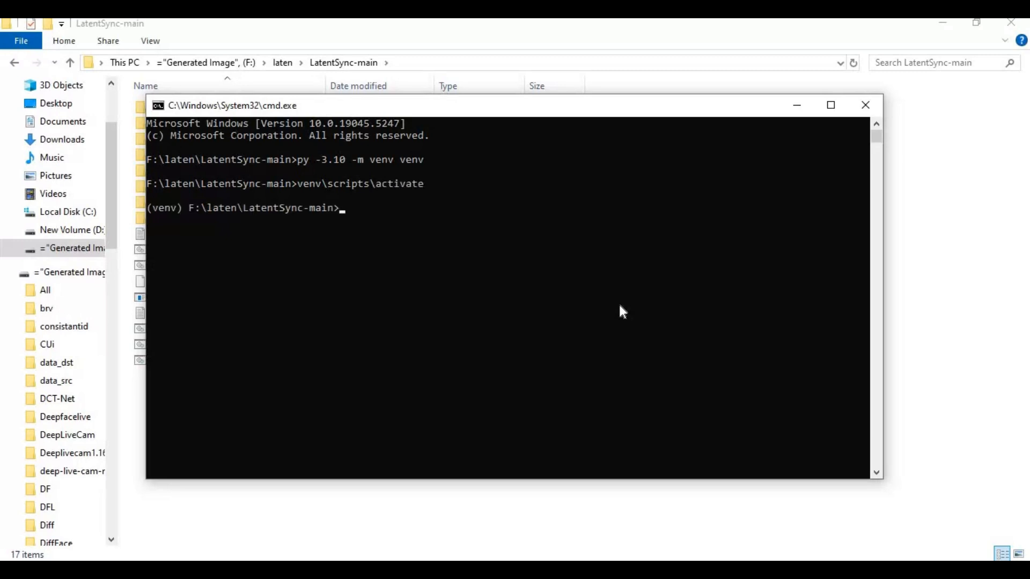
pyautogui.moveTo(555, 400)
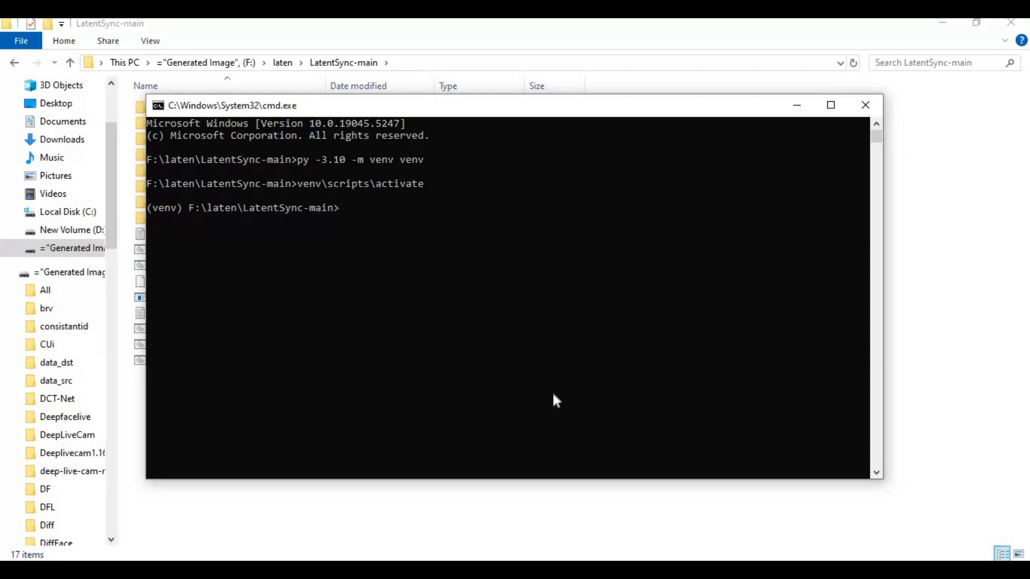
# Type the pip install -r requirements.txt command.
pyautogui.write('py')
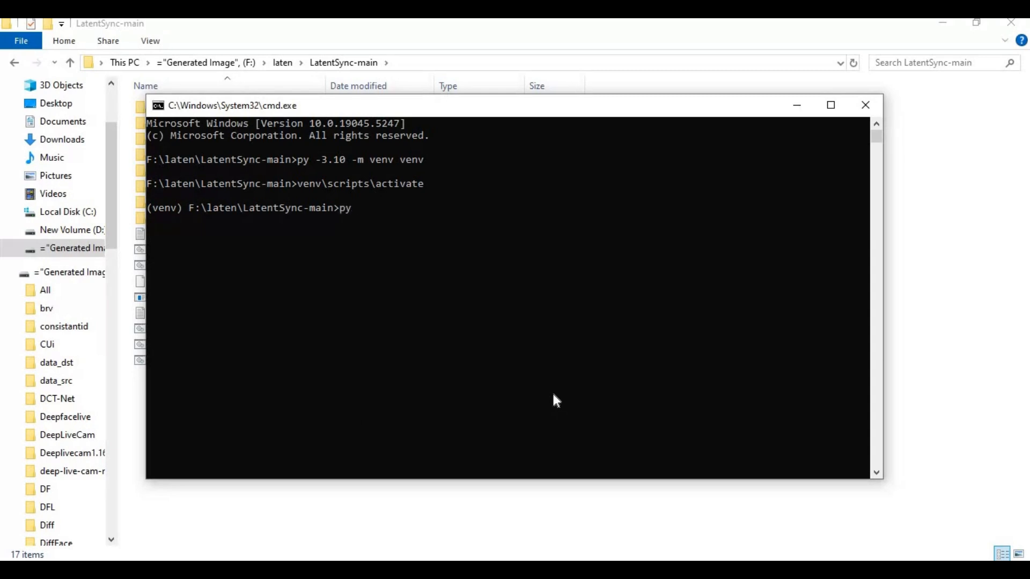
pyautogui.write('p')
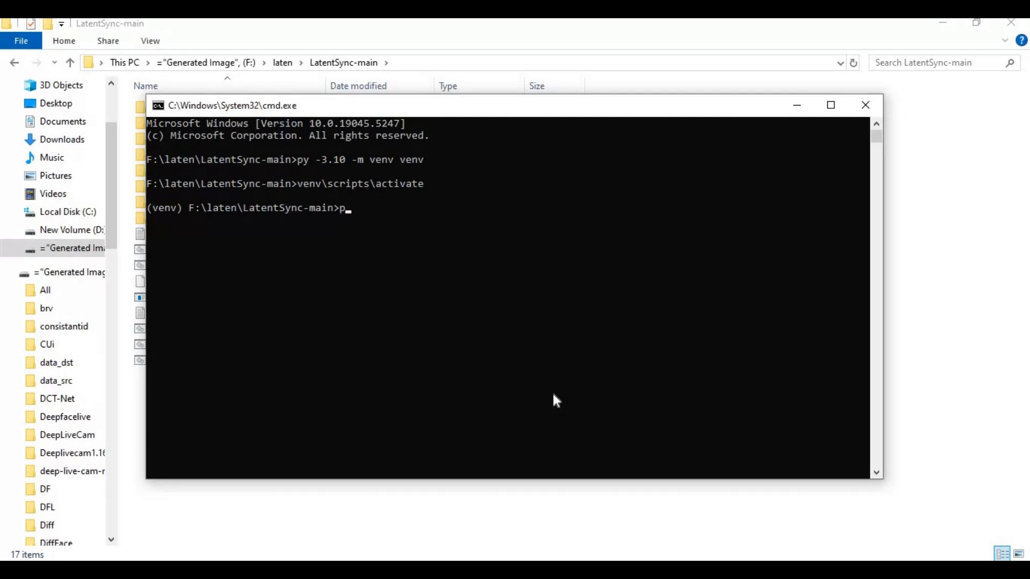
pyautogui.write('ip in')
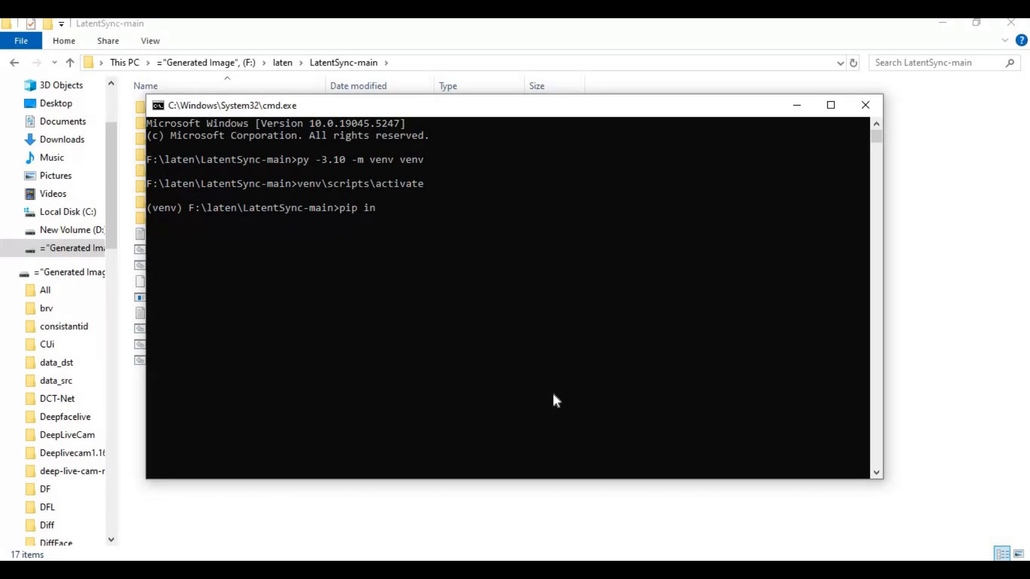
pyautogui.write('stall')
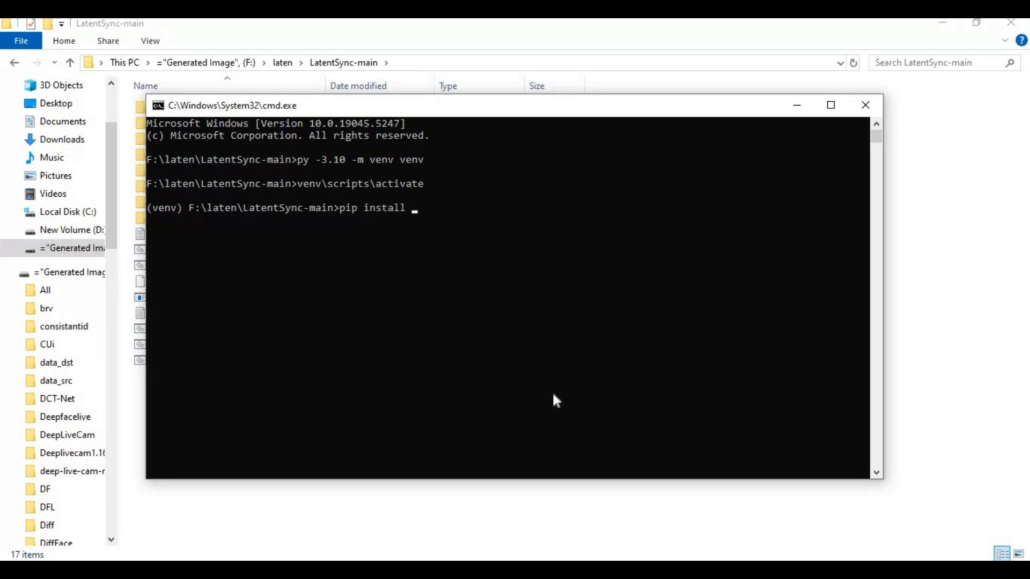
pyautogui.write('-r')
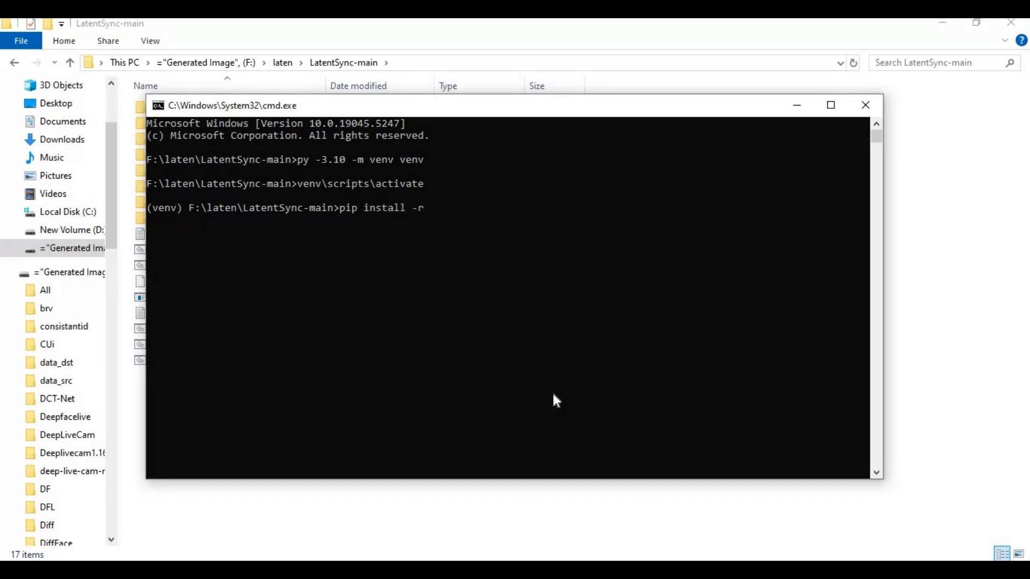
pyautogui.write('requireme')
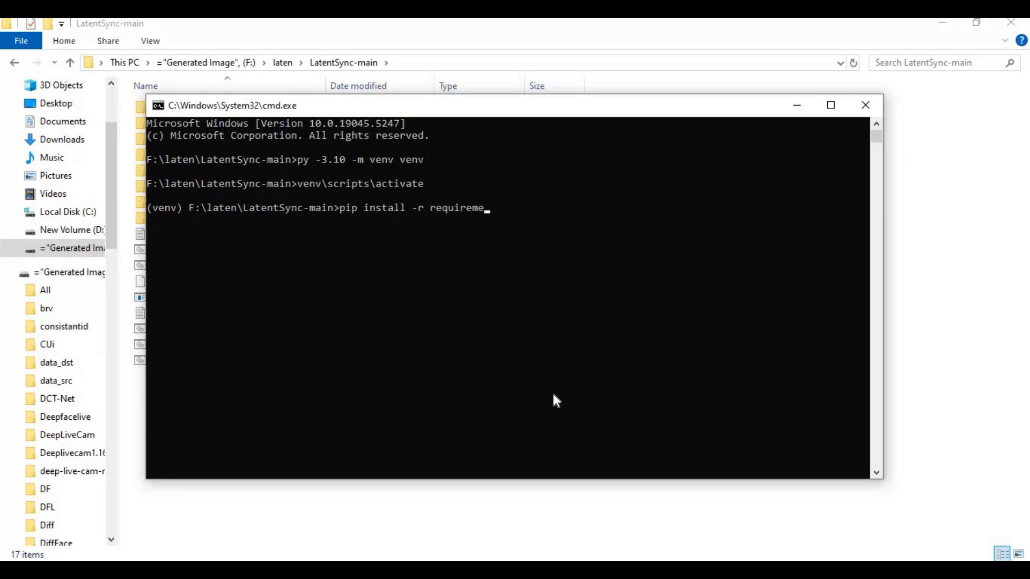
pyautogui.write('nts.t')
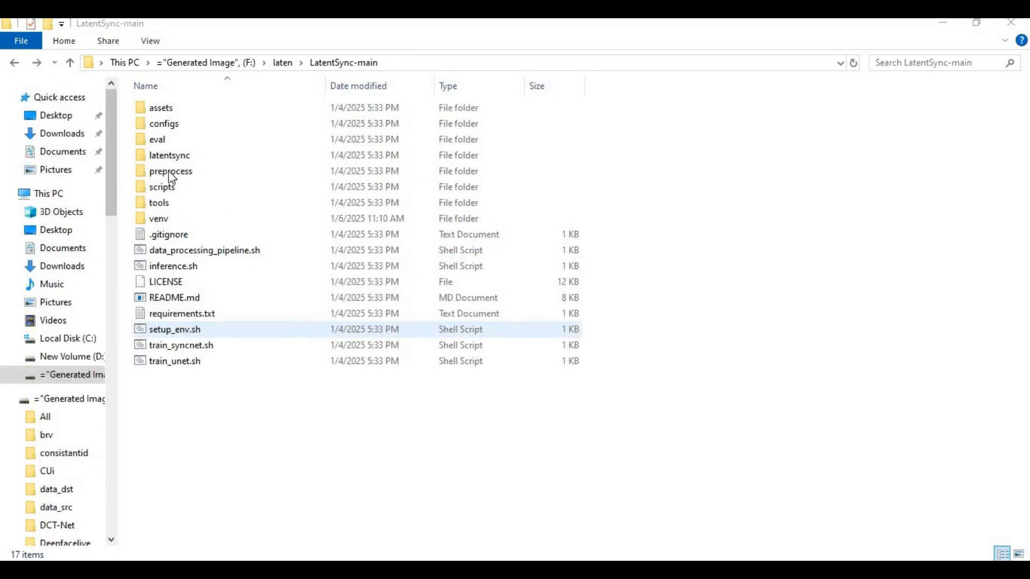
# Open requirements.txt in Notepad and delete the triton==2.2.0 line.
pyautogui.click(182, 313)
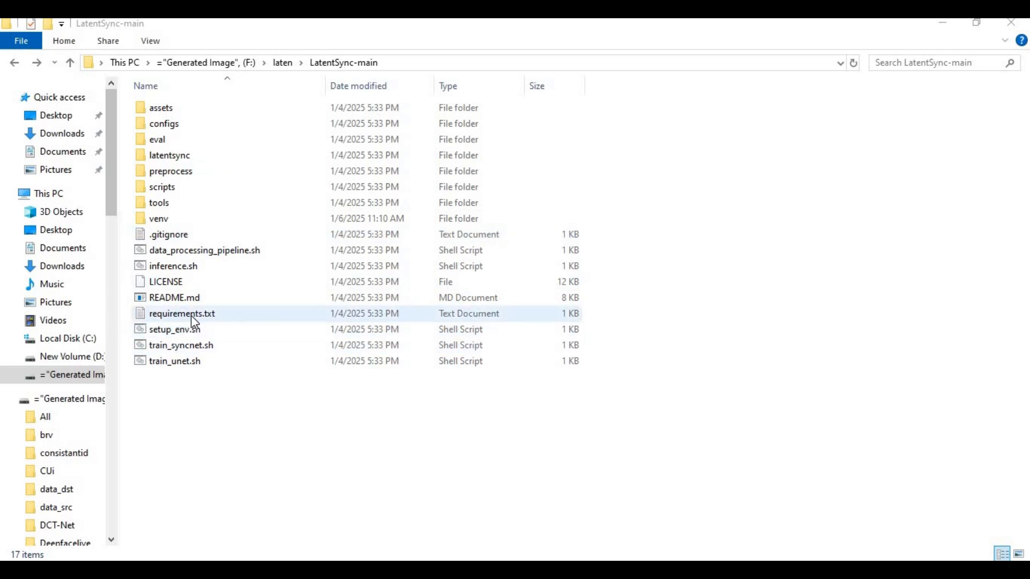
pyautogui.doubleClick(181, 313)
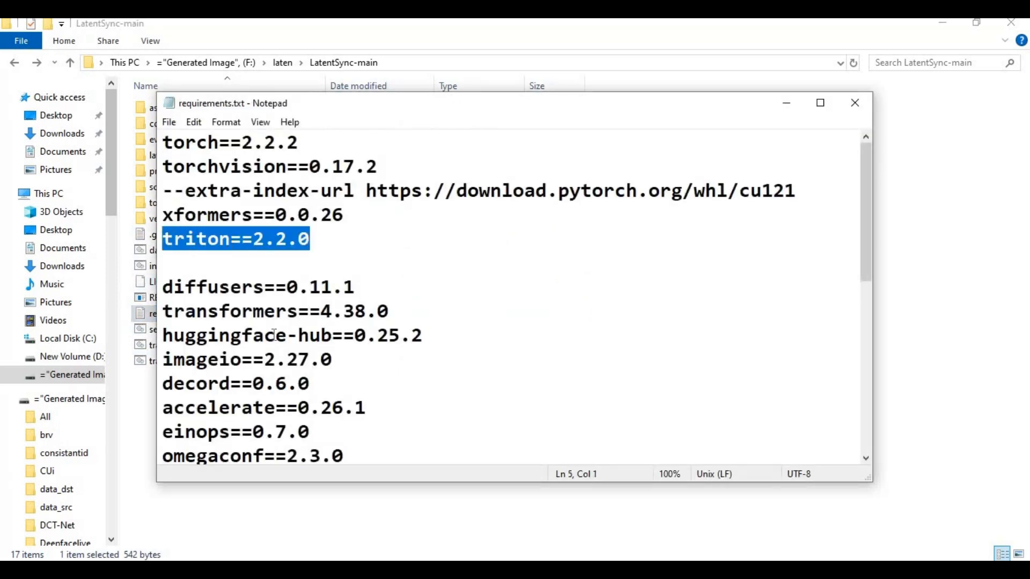
pyautogui.press('Delete')
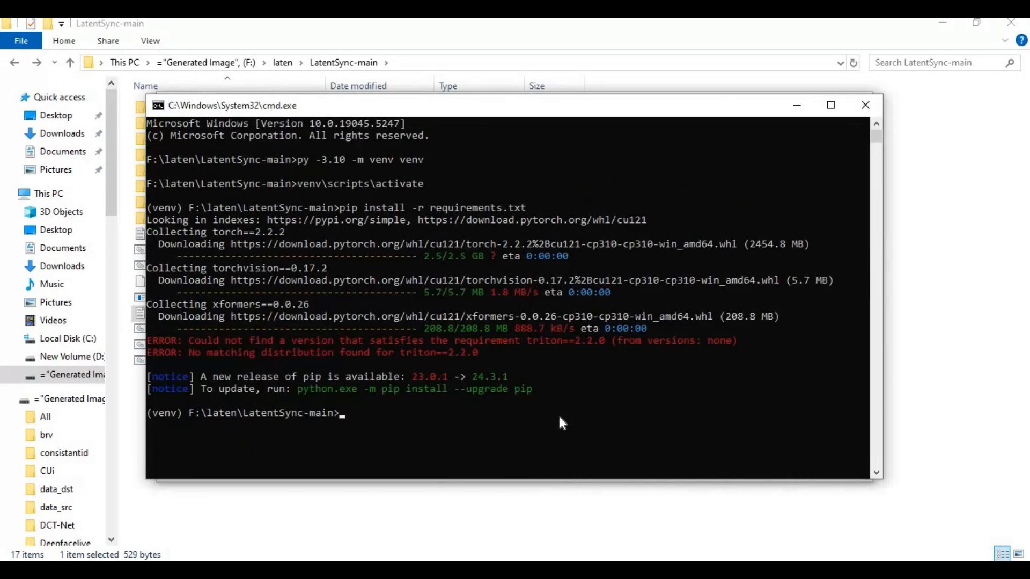
# Rerun pip install -r requirements.txt to completion, then select the suggested pip upgrade command.
pyautogui.write('pip install -r requirements.txt')
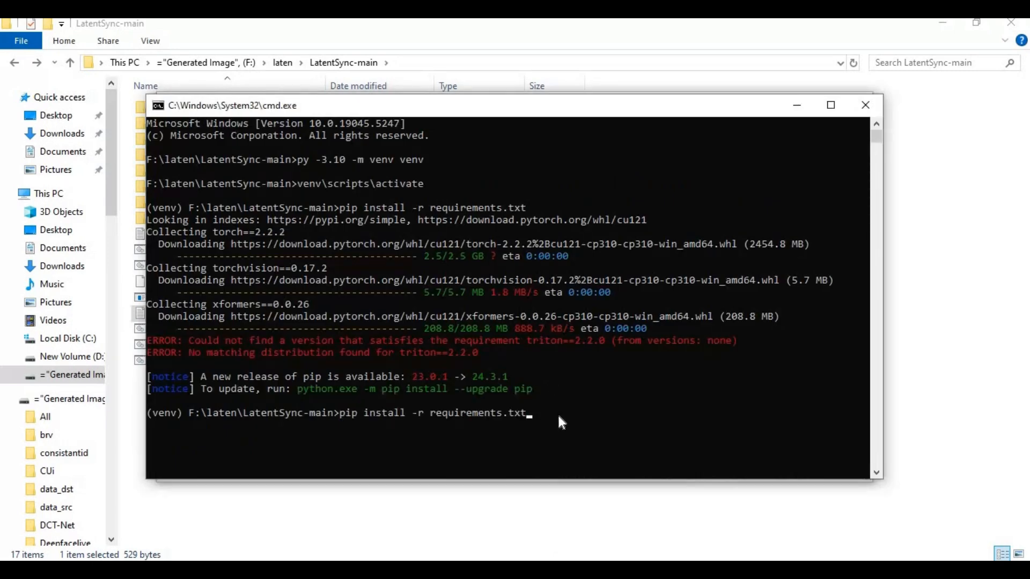
pyautogui.press('enter')
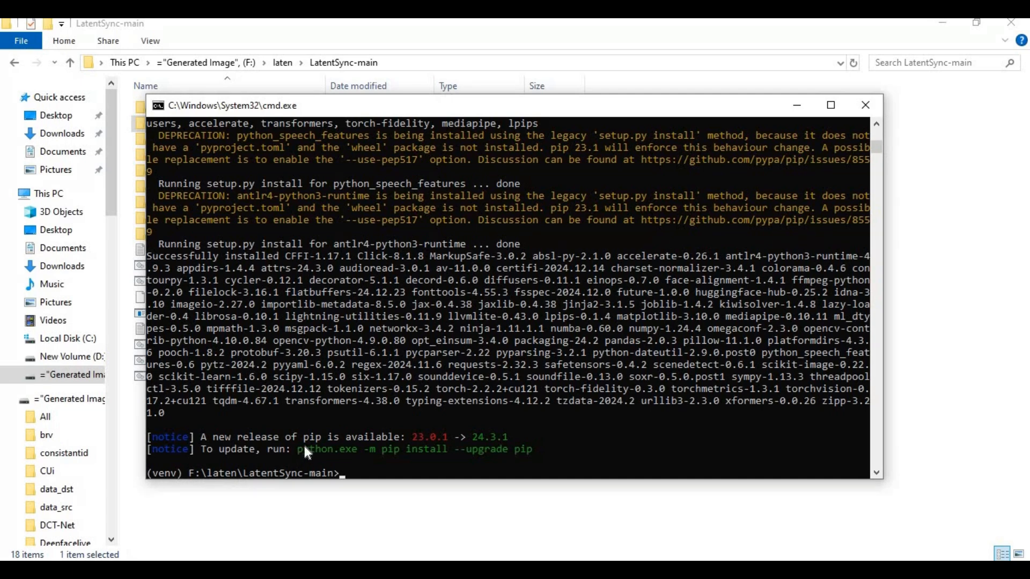
pyautogui.moveTo(297, 450); pyautogui.dragTo(502, 449)
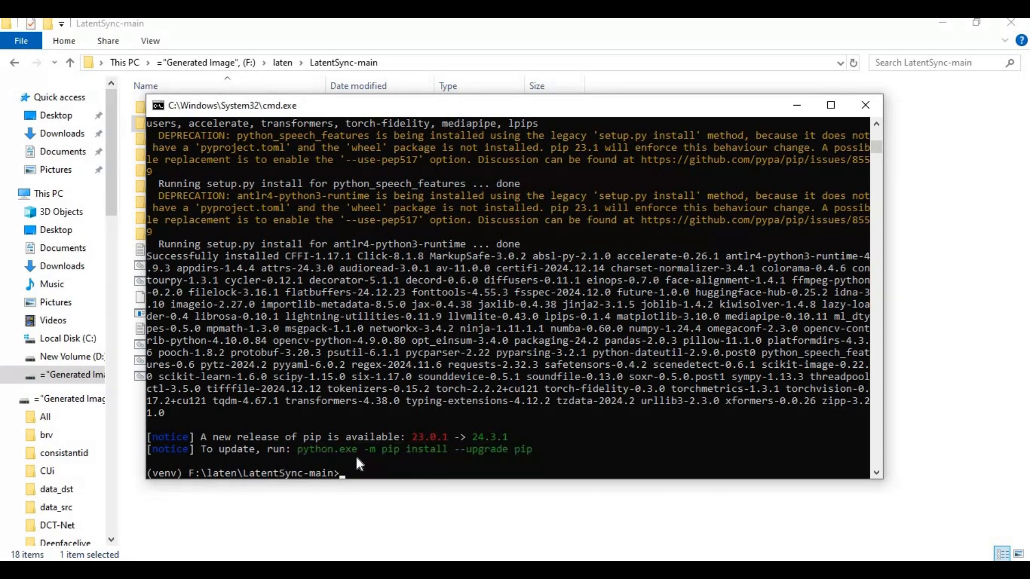
# Run python.exe -m pip install --upgrade pip in the venv.
pyautogui.write('python.exe -m pip install --upgrade pip')
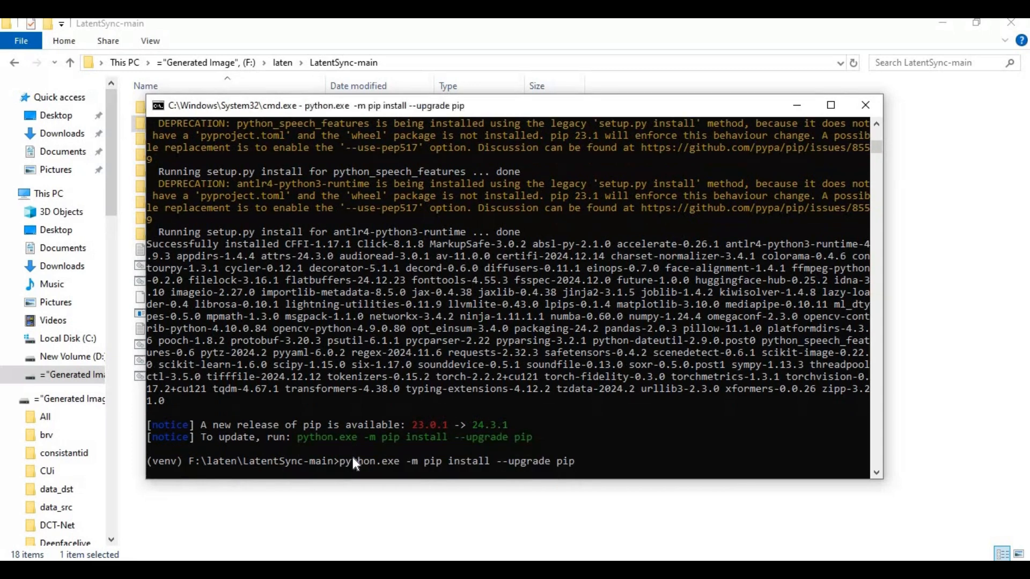
pyautogui.press('enter')
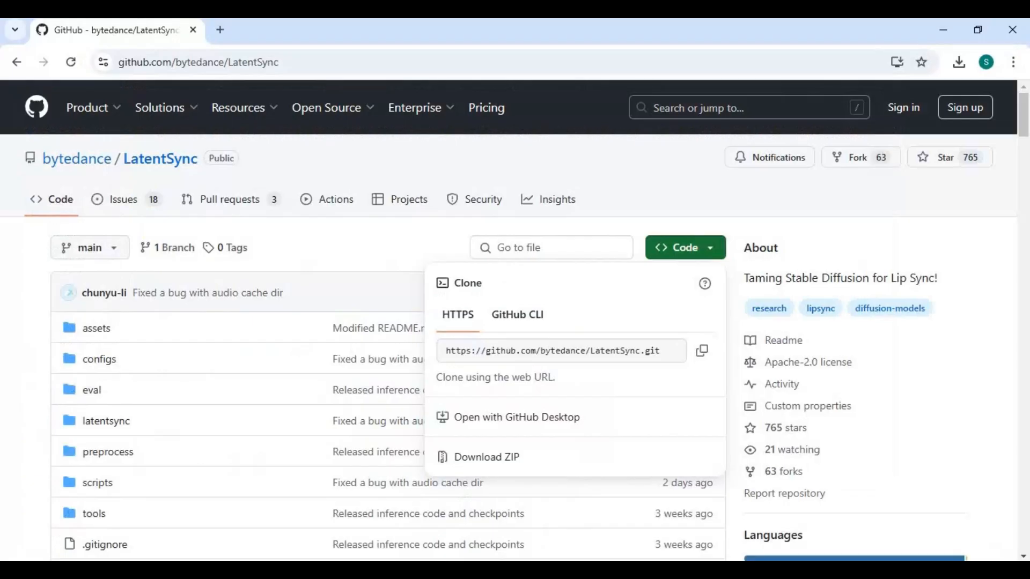
# Scroll the LatentSync README past the demo videos to the setup and inference sections.
pyautogui.scroll(-3)
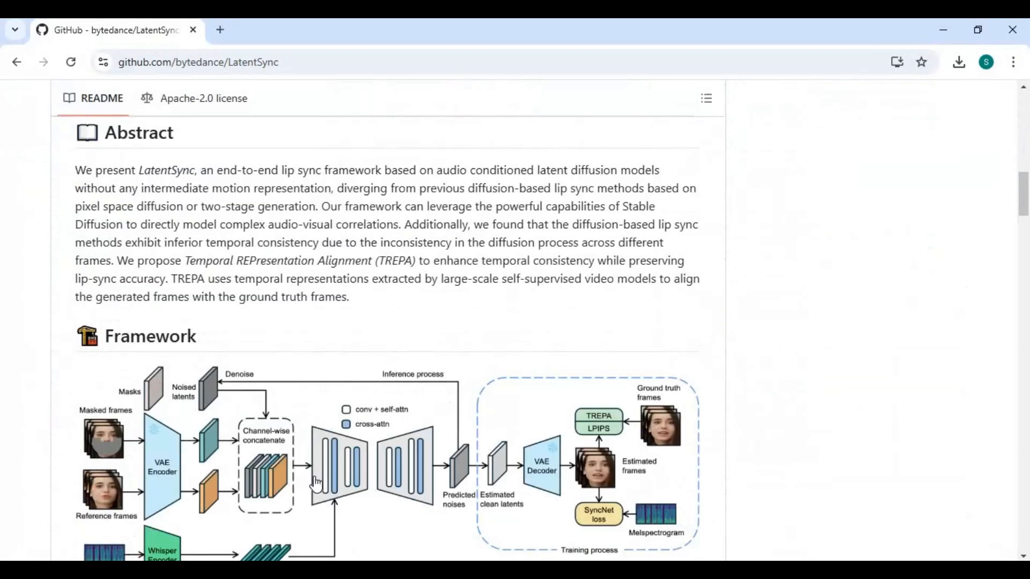
pyautogui.scroll(-3)
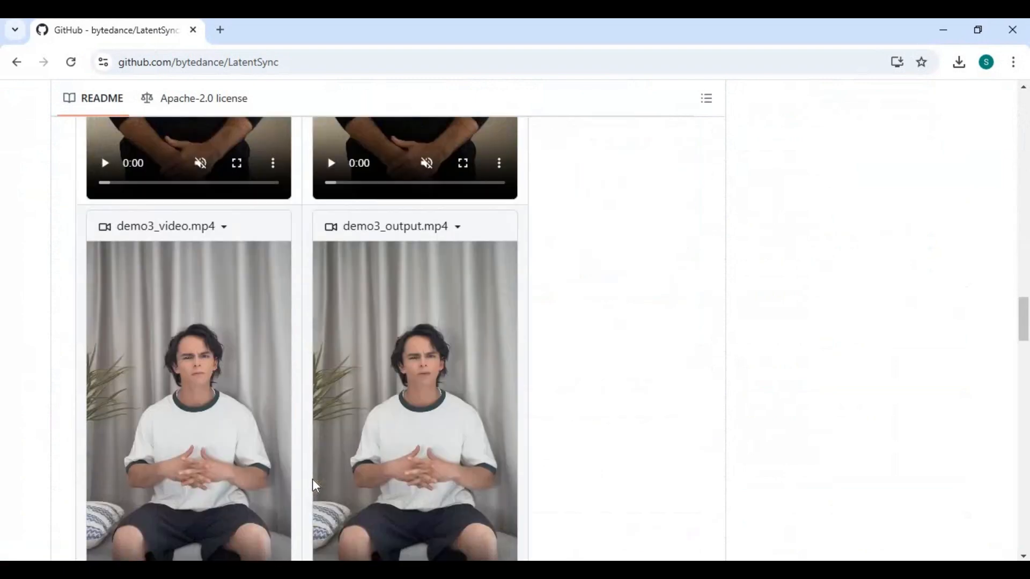
pyautogui.scroll(-3)
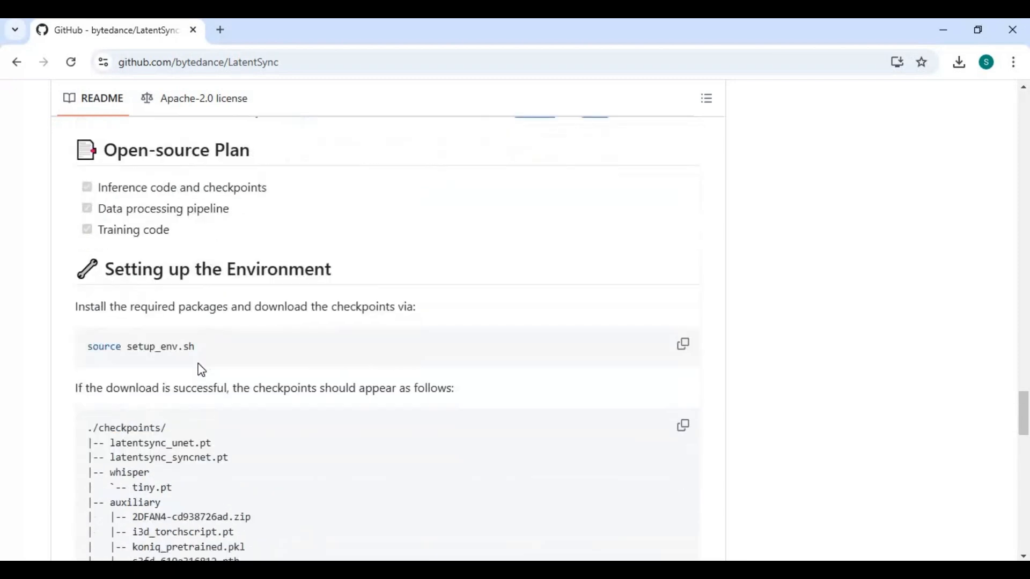
pyautogui.scroll(-3)
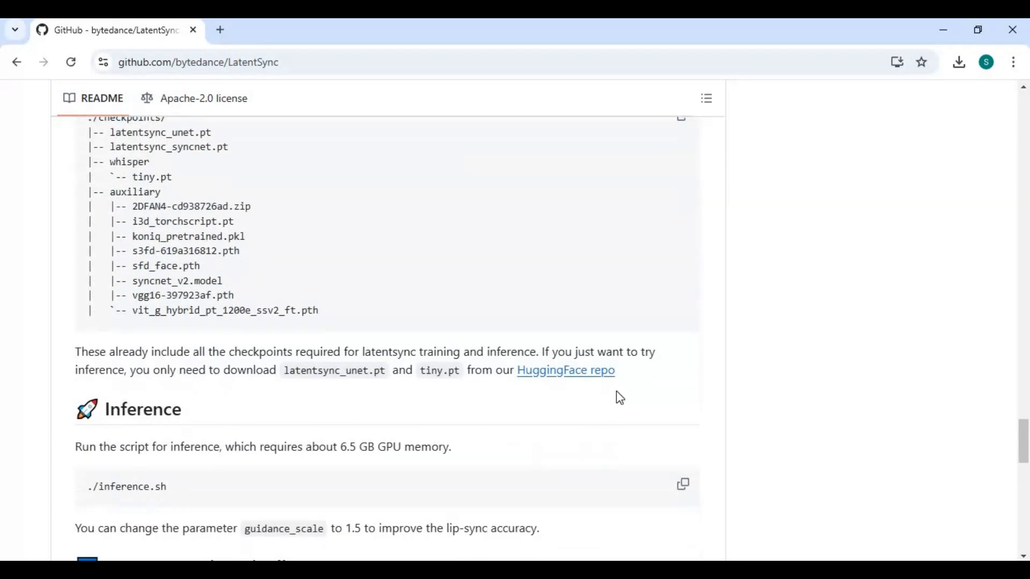
pyautogui.rightClick(621, 397)
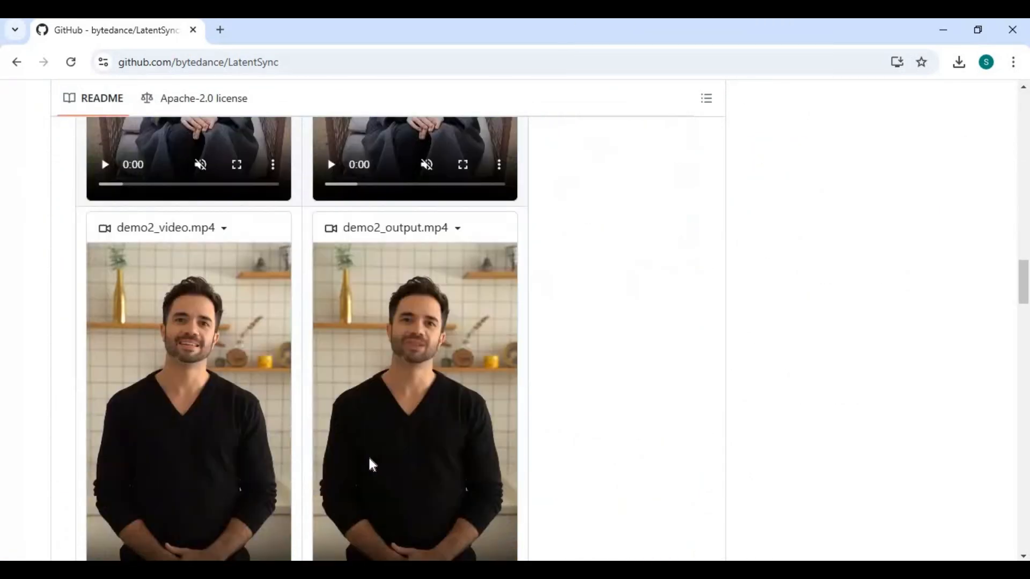
pyautogui.scroll(-3)
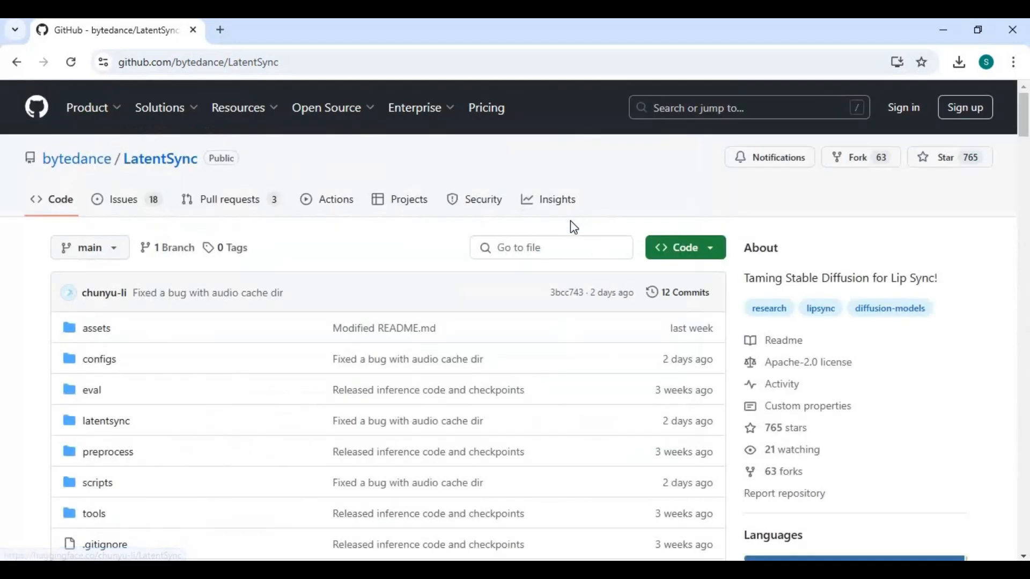
pyautogui.scroll(-3)
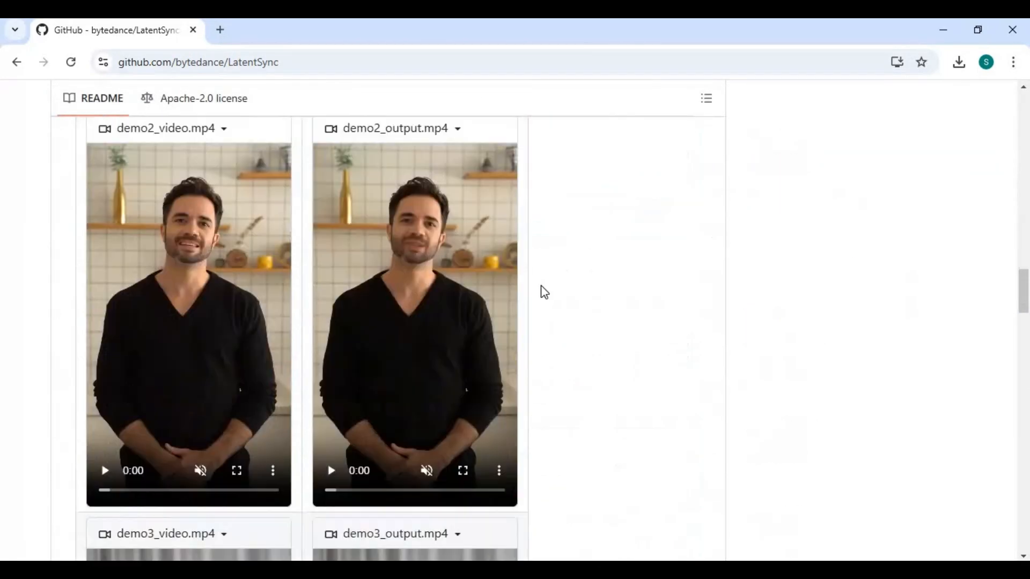
pyautogui.scroll(-3)
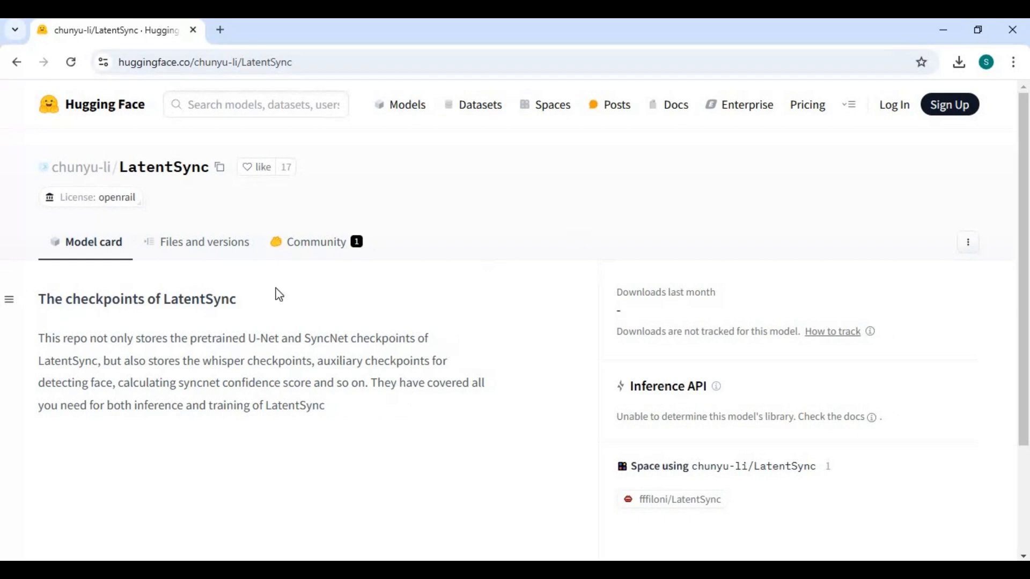
# Open the Files and versions tab of chunyu-li/LatentSync and scroll the file list.
pyautogui.click(205, 242)
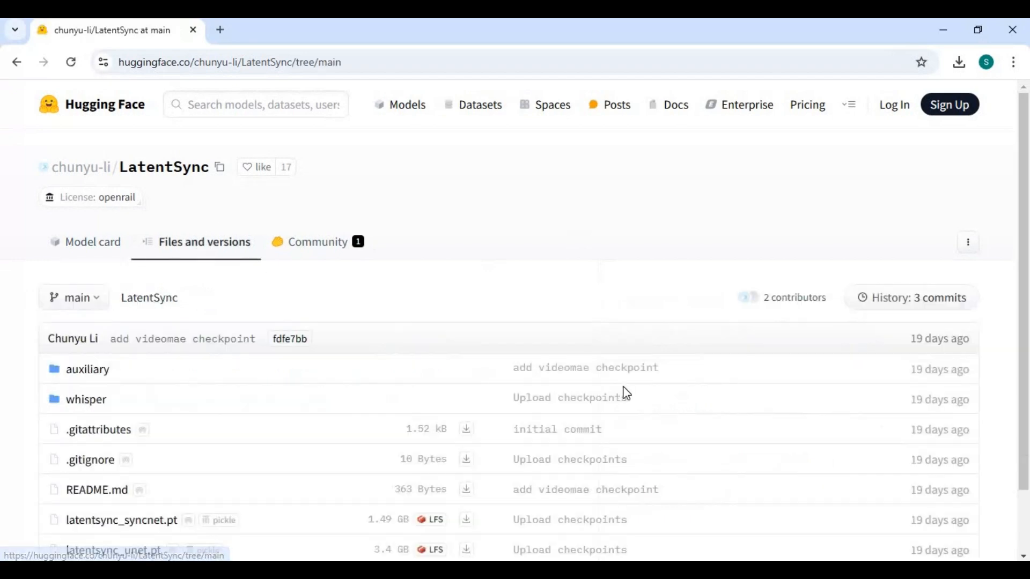
pyautogui.scroll(-3)
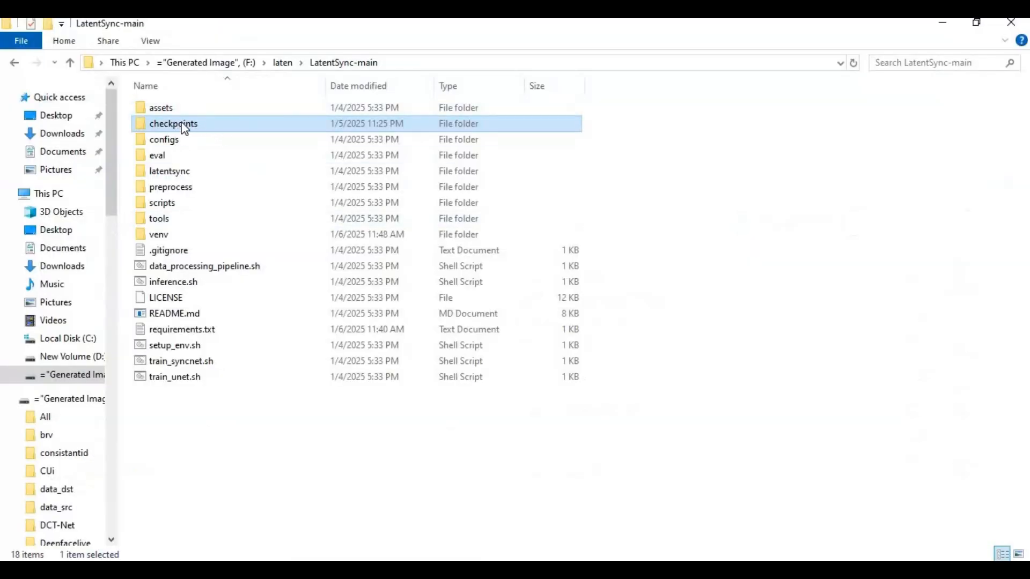
# Open the local checkpoints folder, then its auxiliary subfolder.
pyautogui.doubleClick(173, 123)
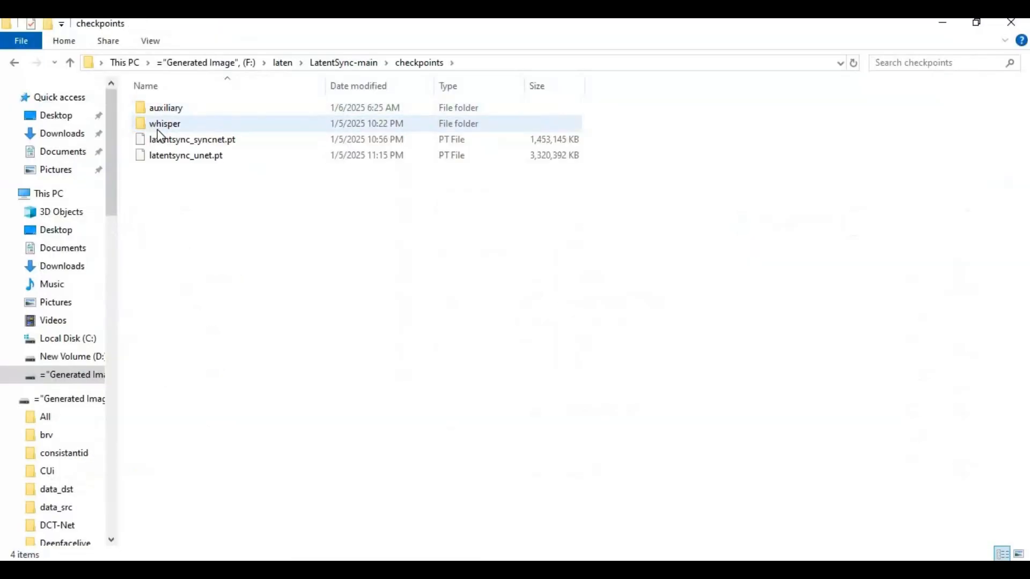
pyautogui.click(165, 107)
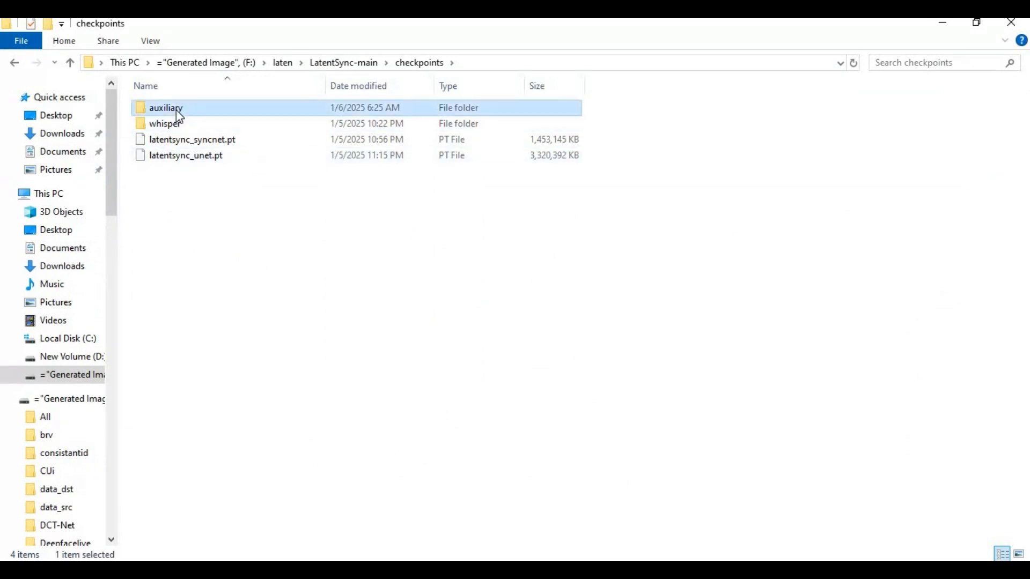
pyautogui.doubleClick(166, 108)
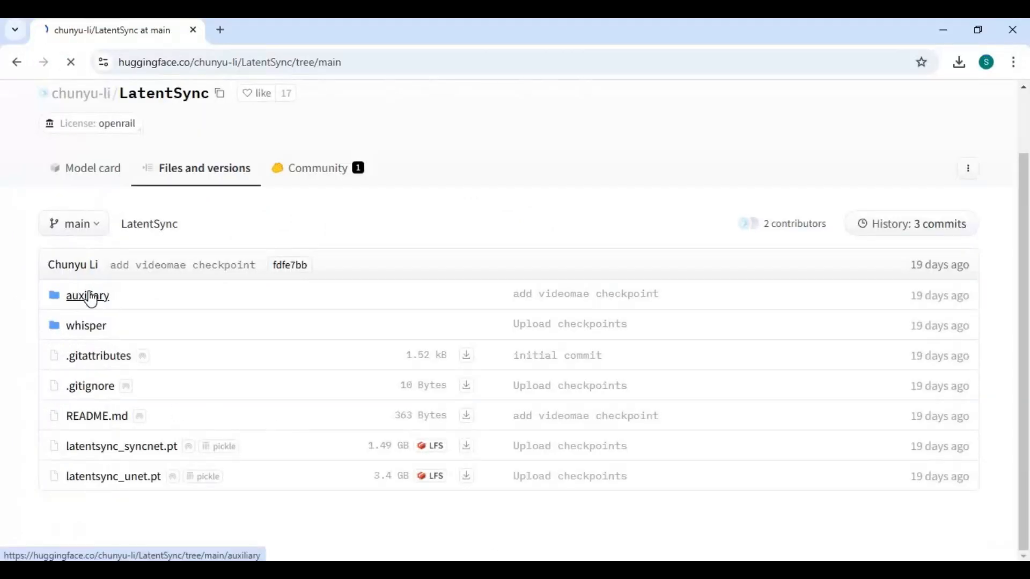
# View the auxiliary folder's contents on Hugging Face, then open the whisper folder.
pyautogui.click(87, 296)
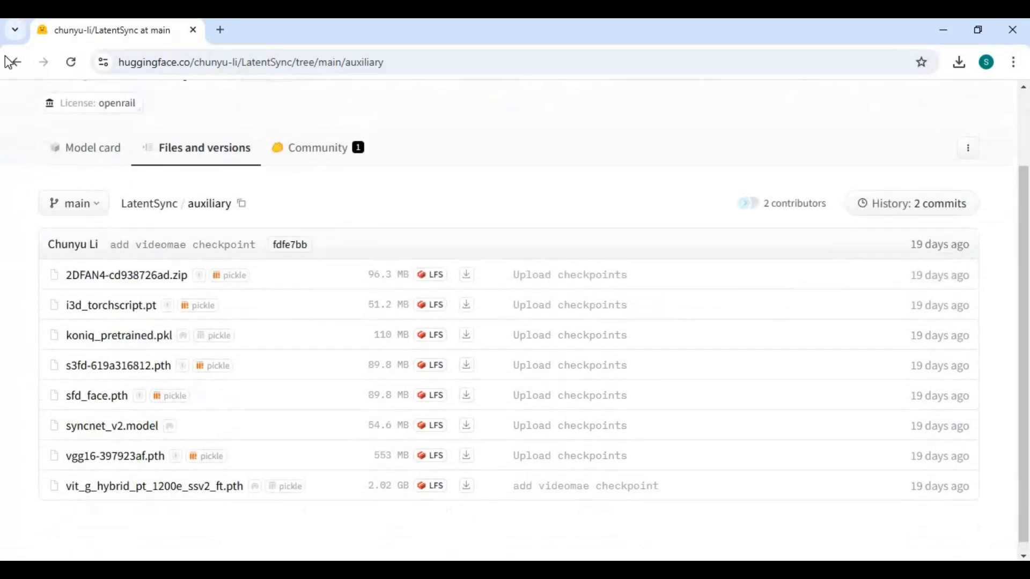
pyautogui.click(15, 62)
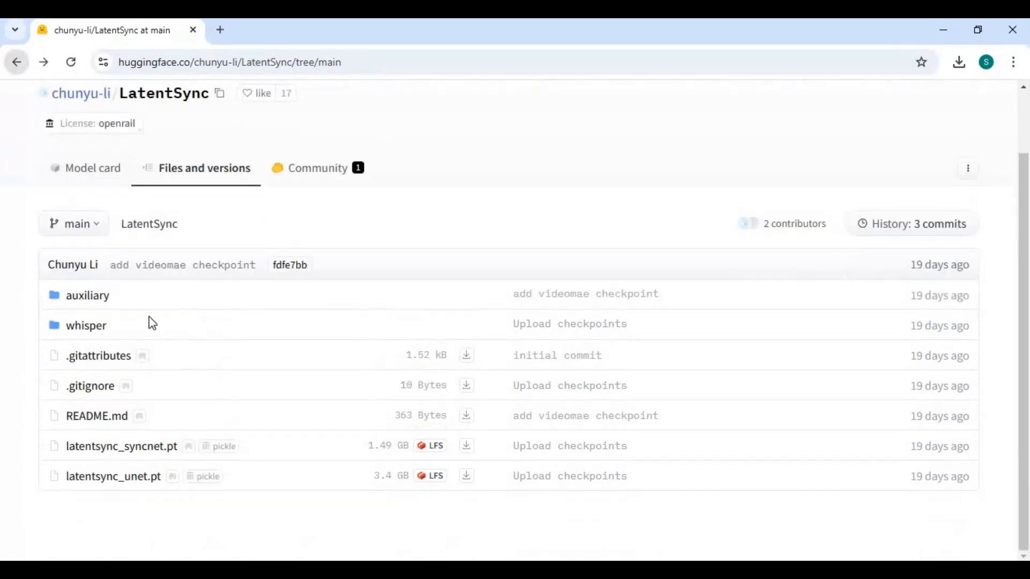
pyautogui.click(86, 325)
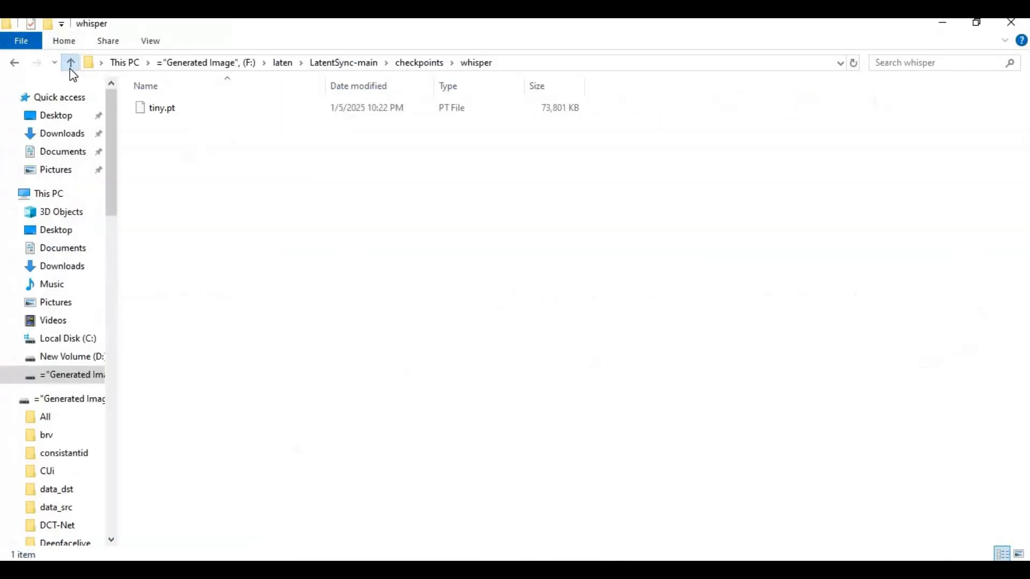
# Open inference.sh from LatentSync-main in Notepad++ via its right-click edit option.
pyautogui.click(69, 63)
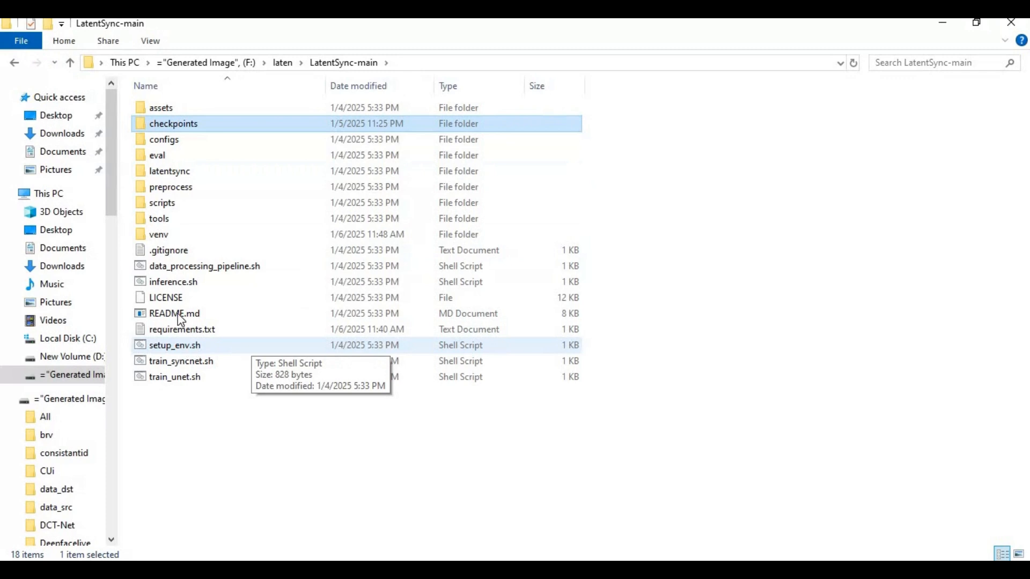
pyautogui.rightClick(173, 281)
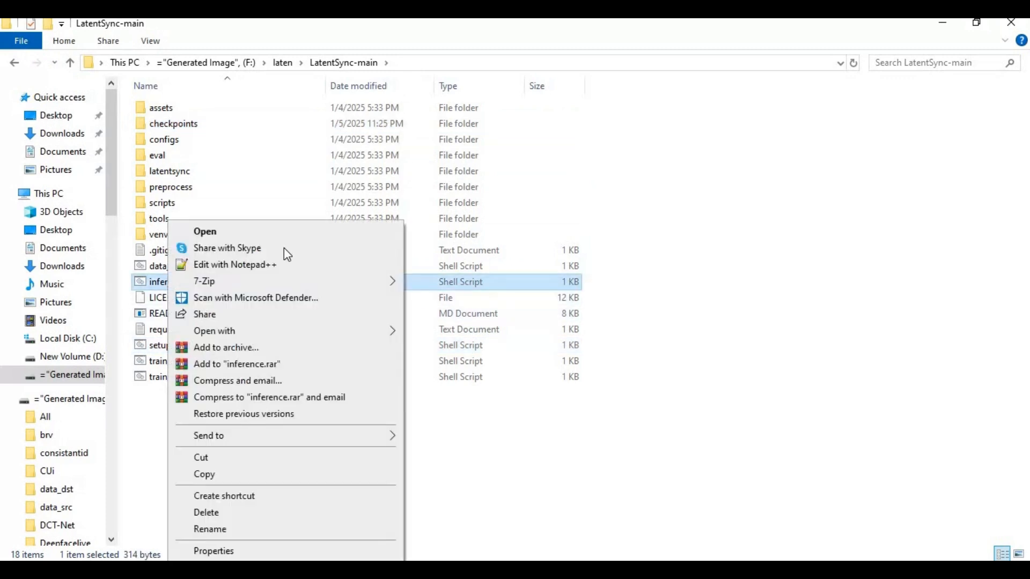
pyautogui.click(234, 264)
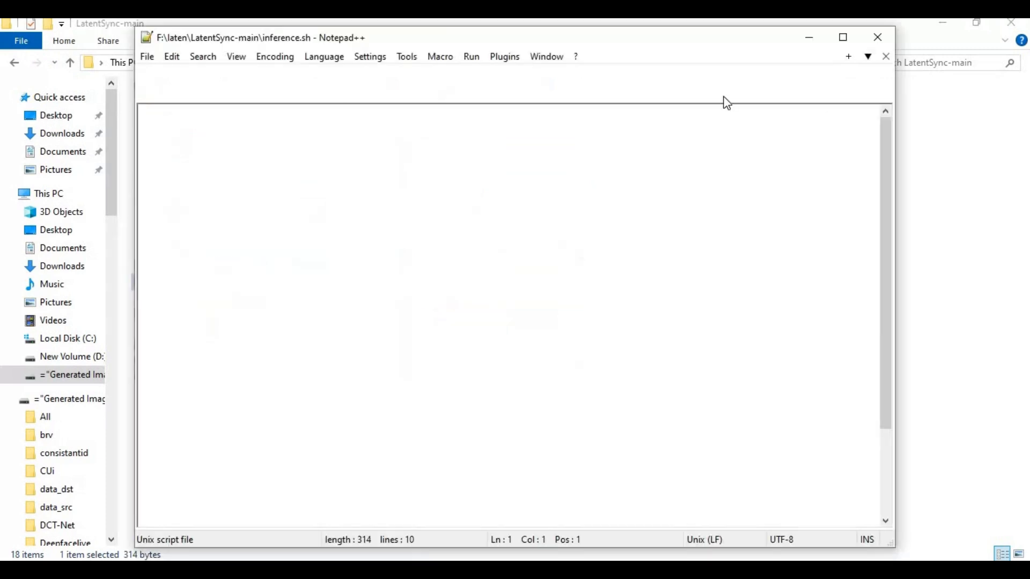
# Maximize Notepad++ and copy the python inference command lines 3–9.
pyautogui.click(842, 37)
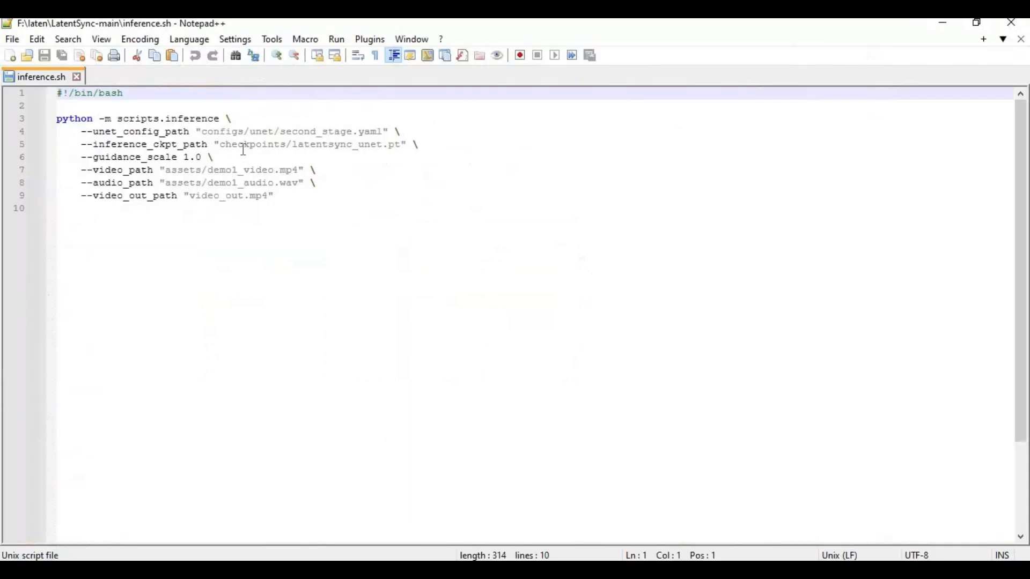
pyautogui.moveTo(222, 209)
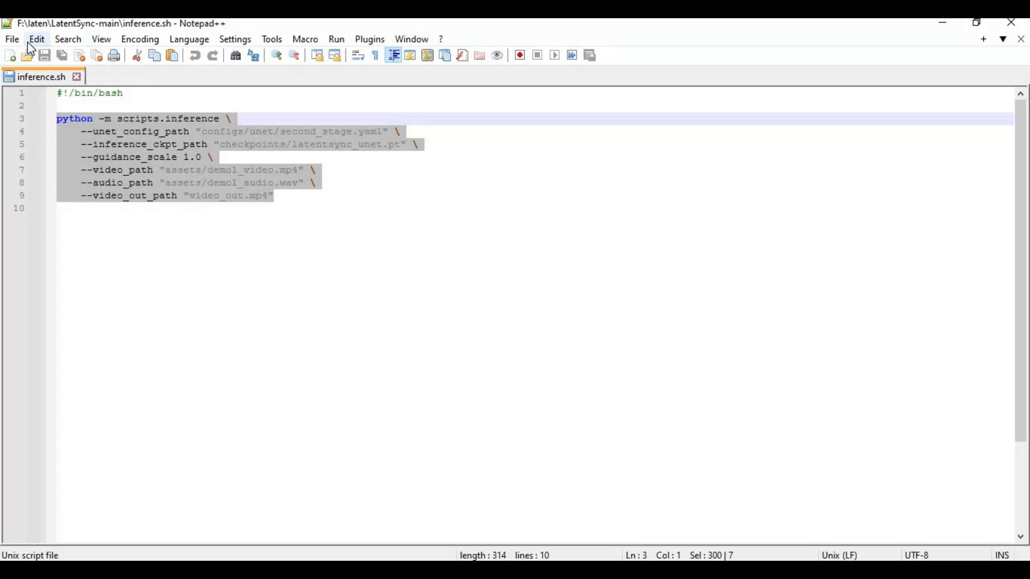
pyautogui.click(11, 39)
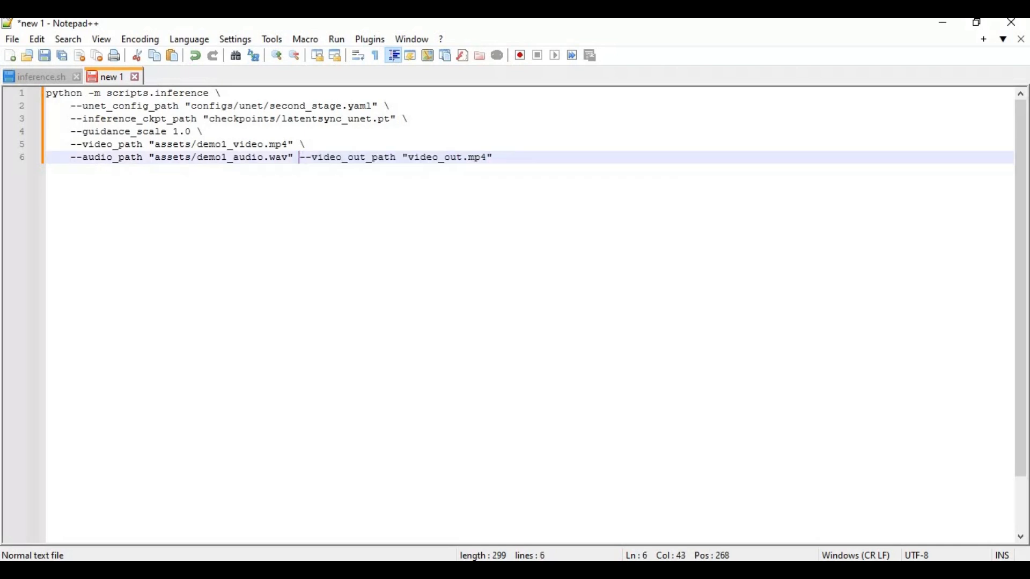
# Remove the video_path backslash and join the audio_path line onto it.
pyautogui.click(302, 143)
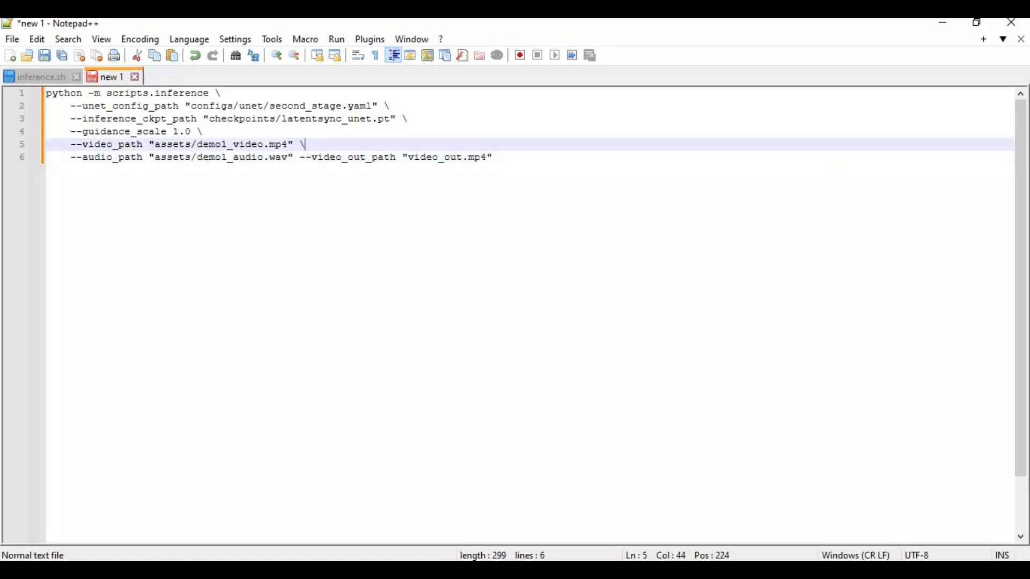
pyautogui.press('BackSpace')
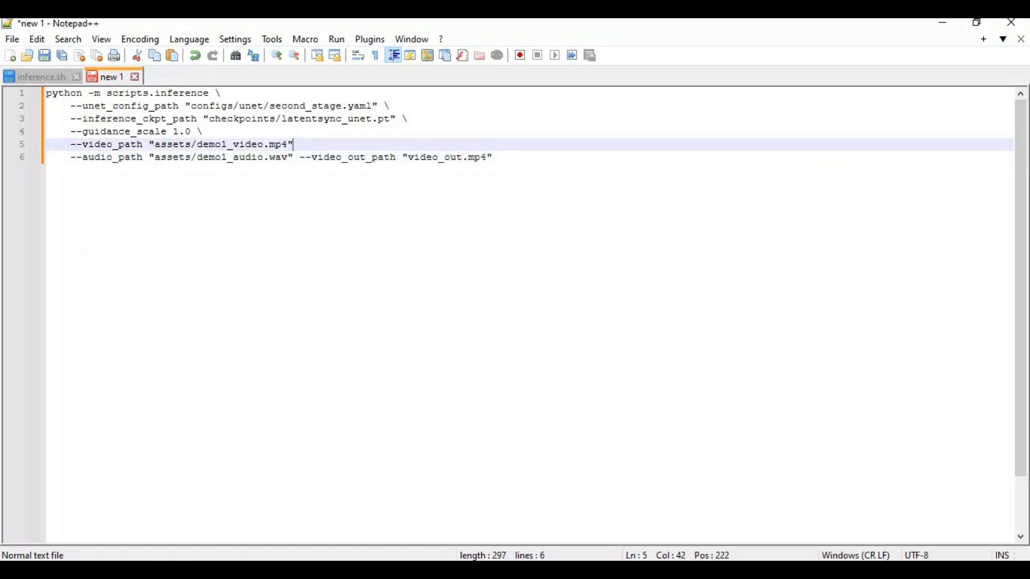
pyautogui.click(176, 158)
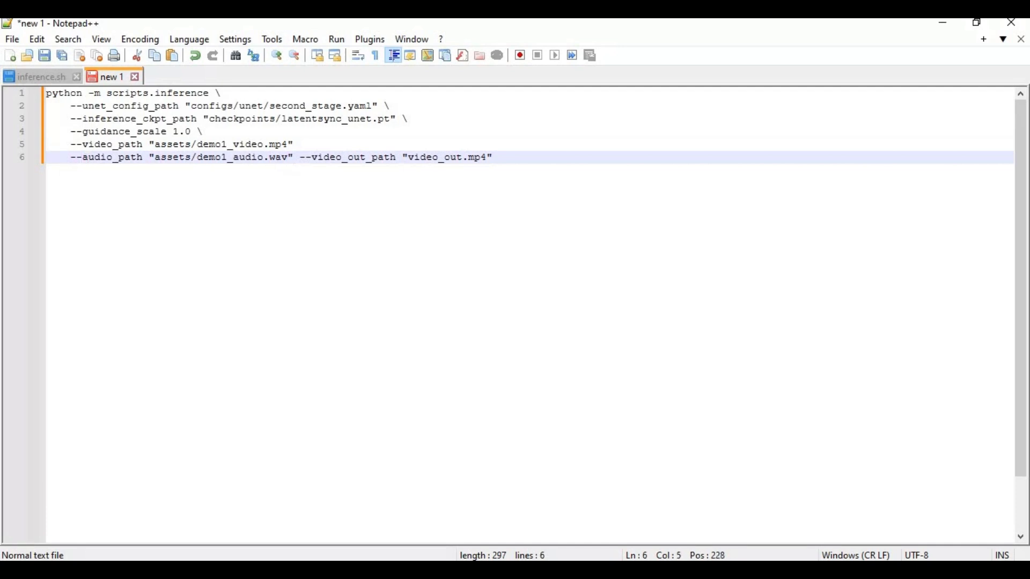
pyautogui.press('Backspace')
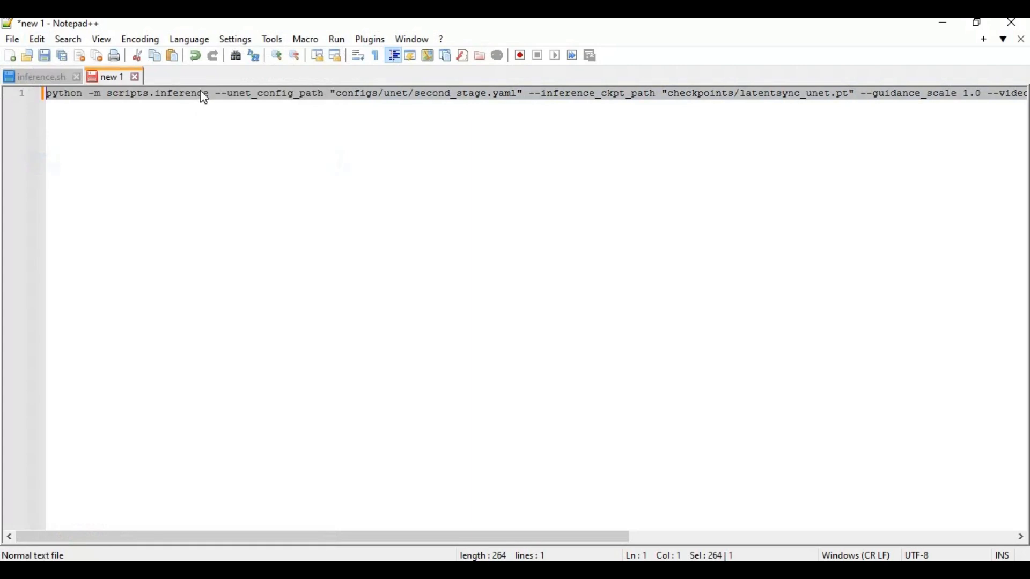
# Copy the joined single-line inference command from Notepad++.
pyautogui.rightClick(204, 95)
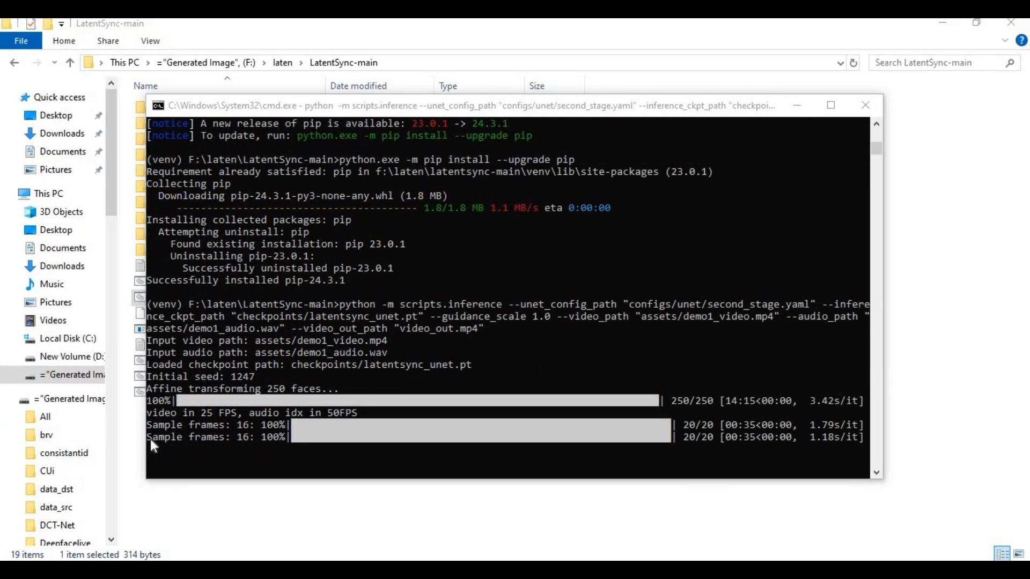
pyautogui.moveTo(190, 443)
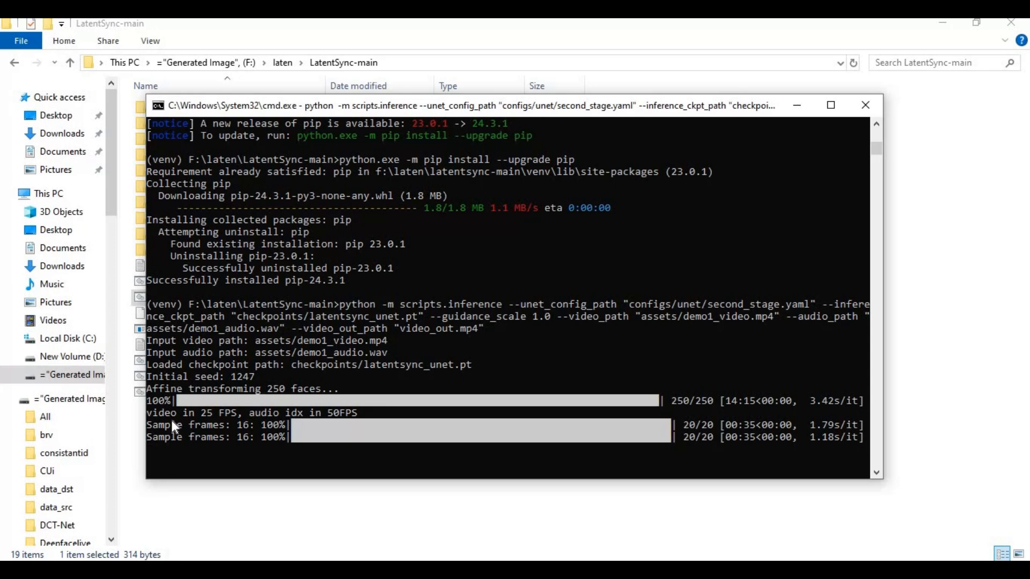
pyautogui.moveTo(227, 503)
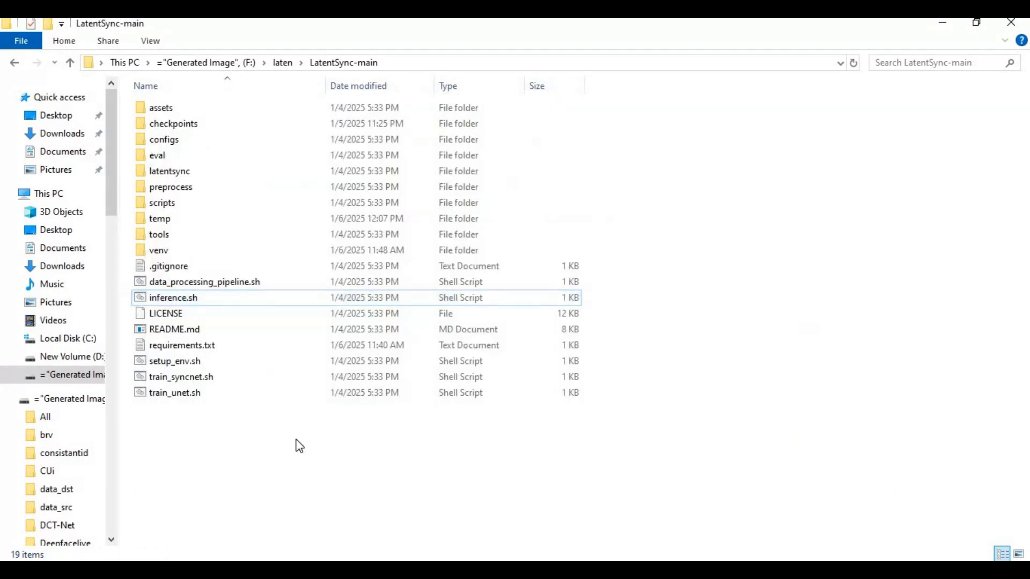
pyautogui.moveTo(522, 470)
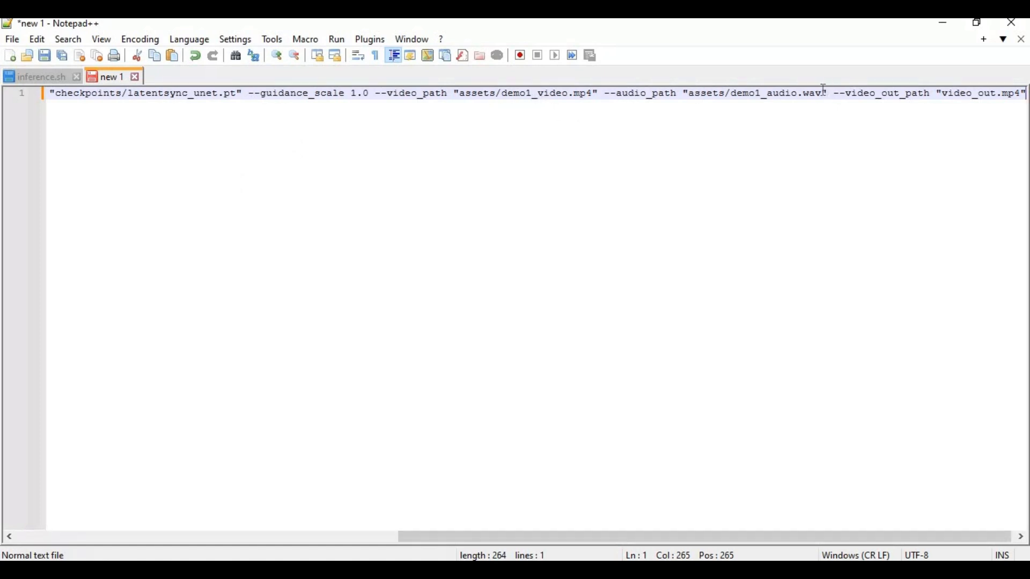
# Select the assets/demo1_audio.wav path inside its quotes.
pyautogui.moveTo(693, 93); pyautogui.dragTo(820, 93)
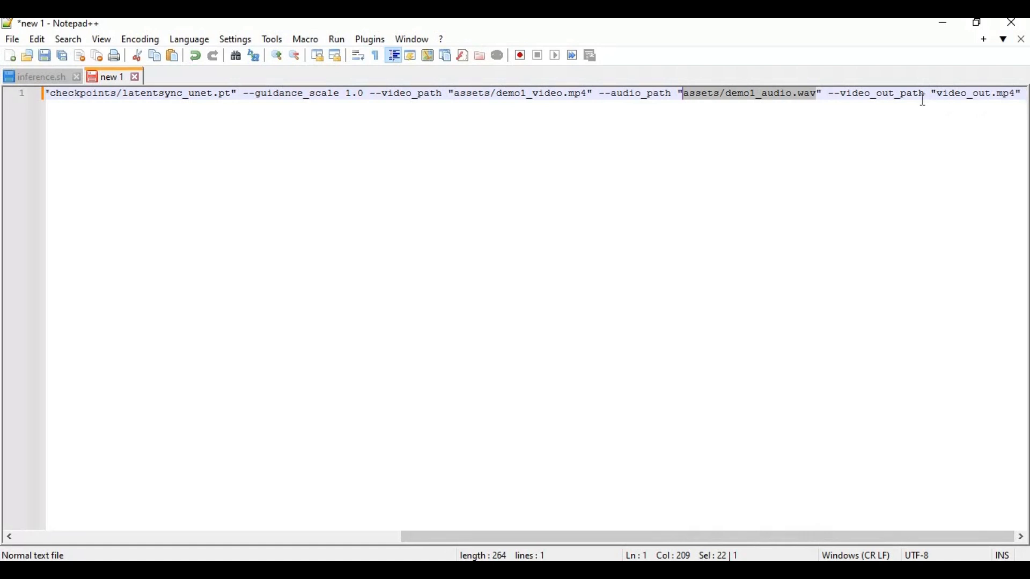
pyautogui.moveTo(352, 97)
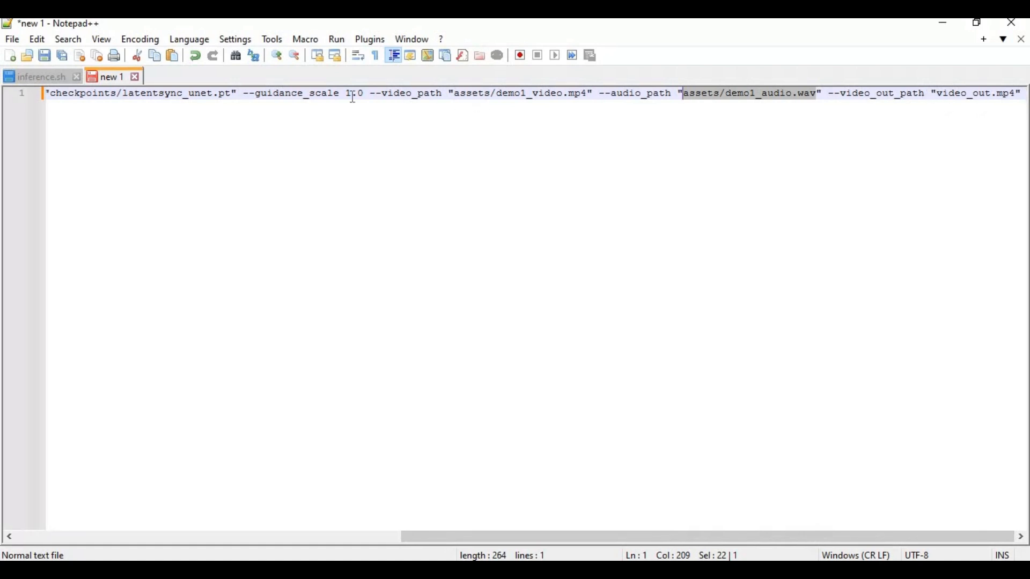